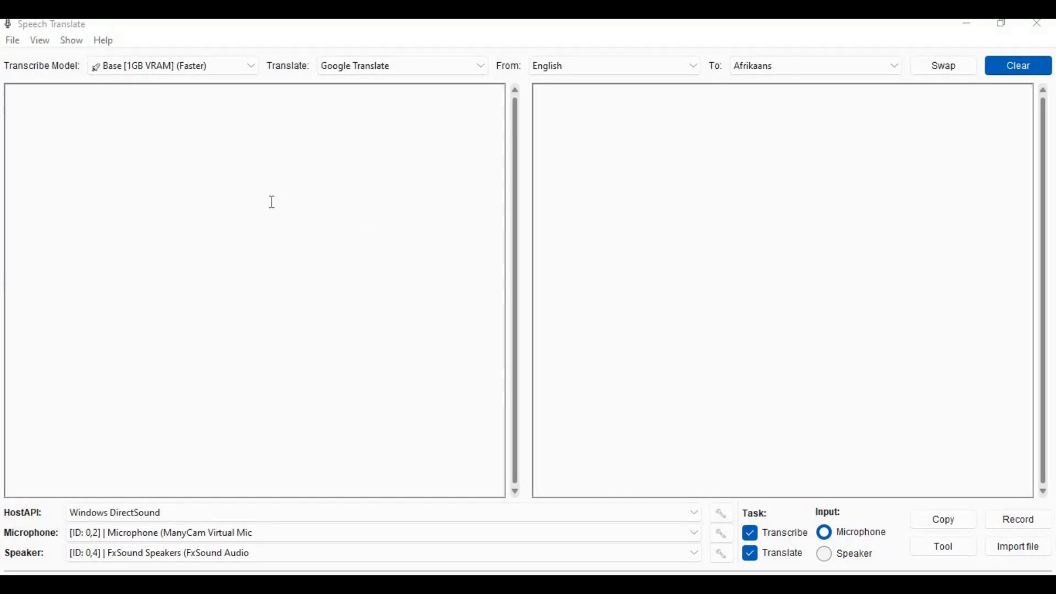
Browse the translation engine, source language and model lists without changing them
left_click(401, 66)
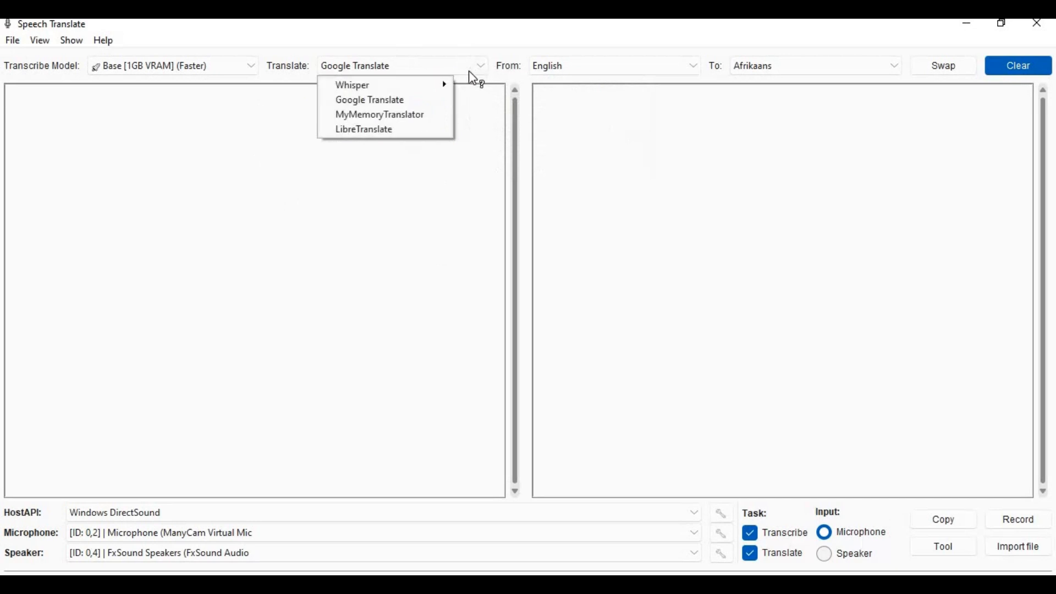
mouse_move(637, 109)
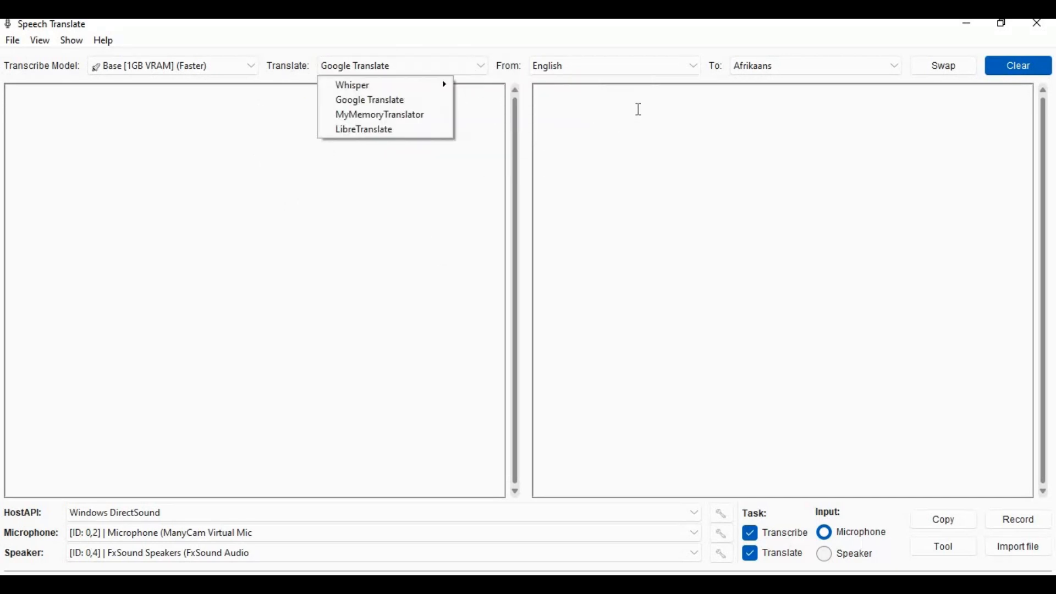
mouse_move(353, 84)
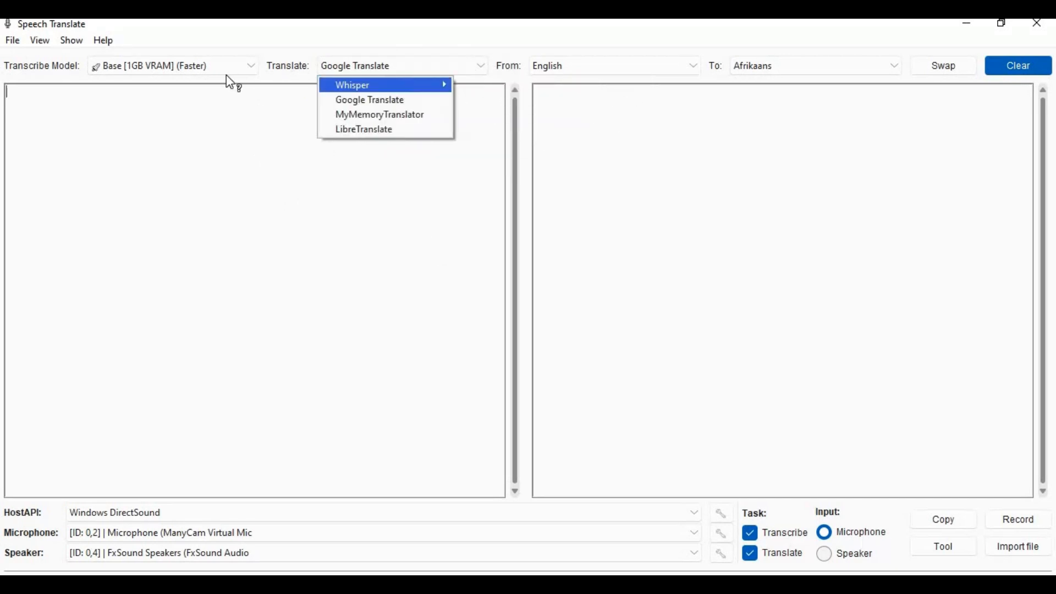
left_click(613, 66)
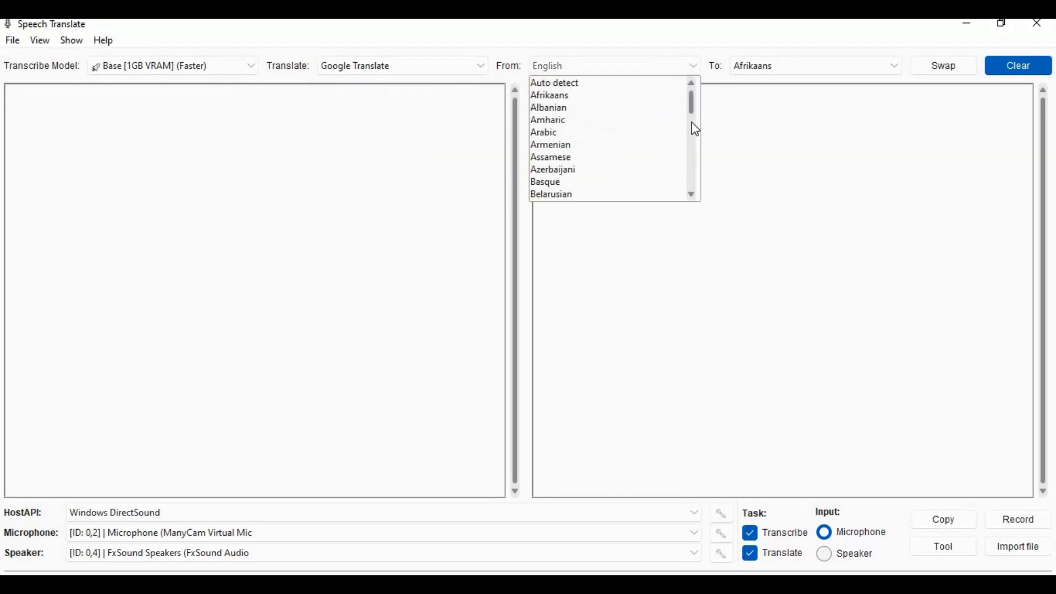
scroll("down", 3)
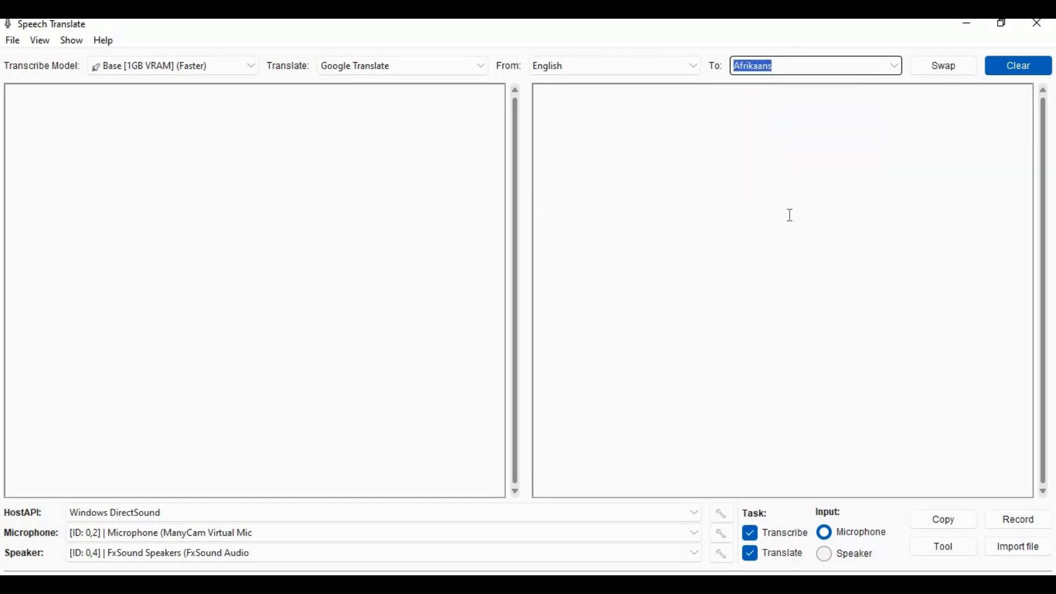
mouse_move(767, 212)
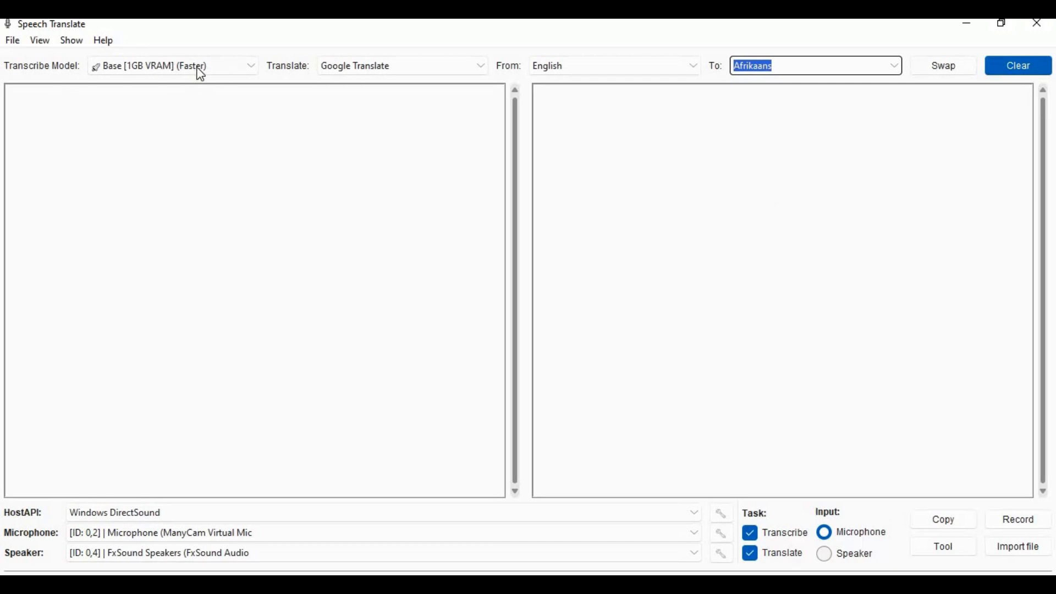
left_click(169, 66)
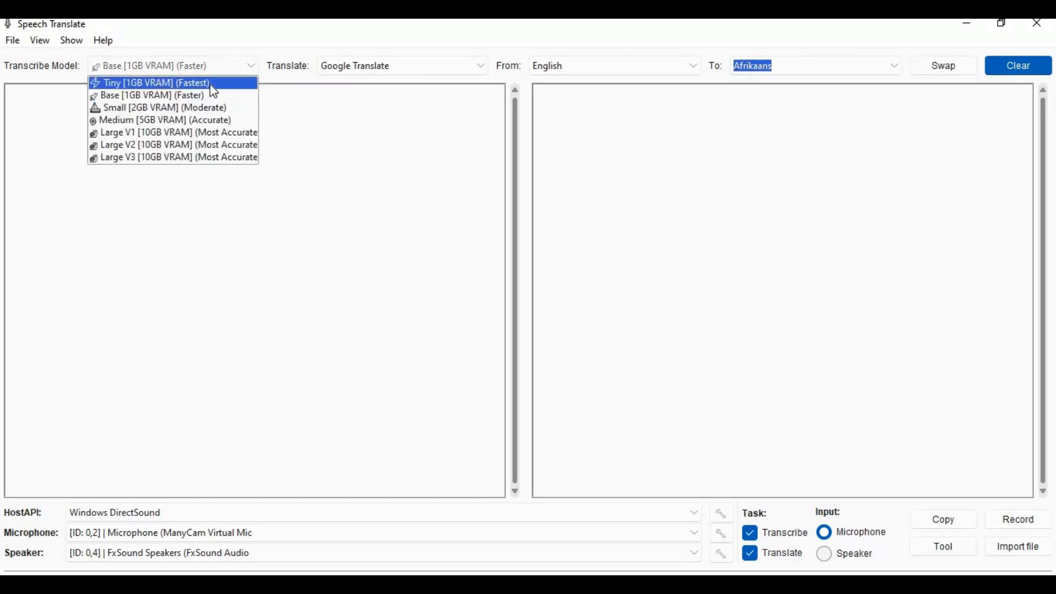
mouse_move(163, 107)
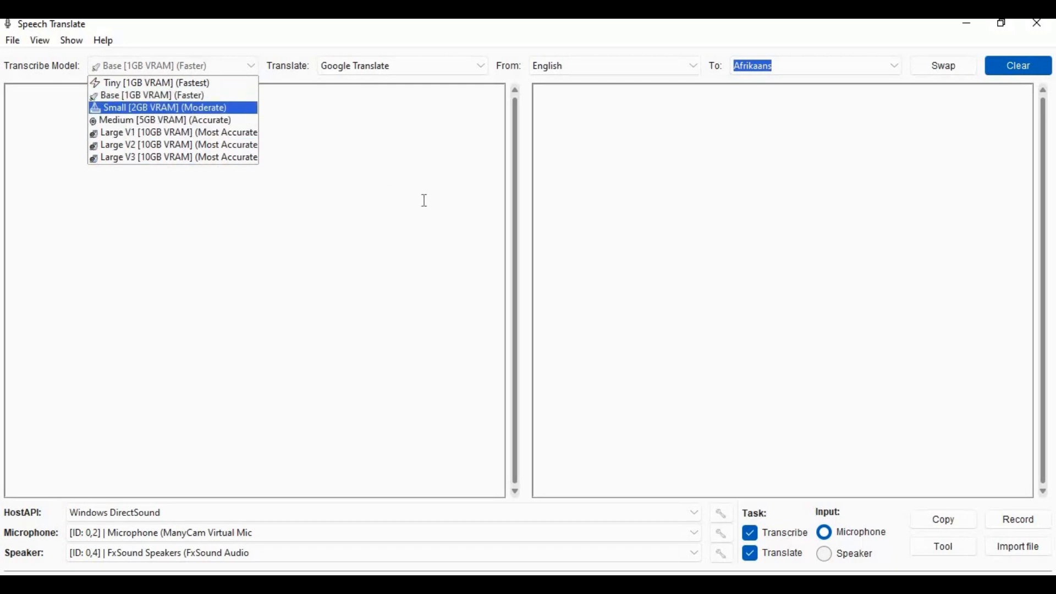
left_click(152, 95)
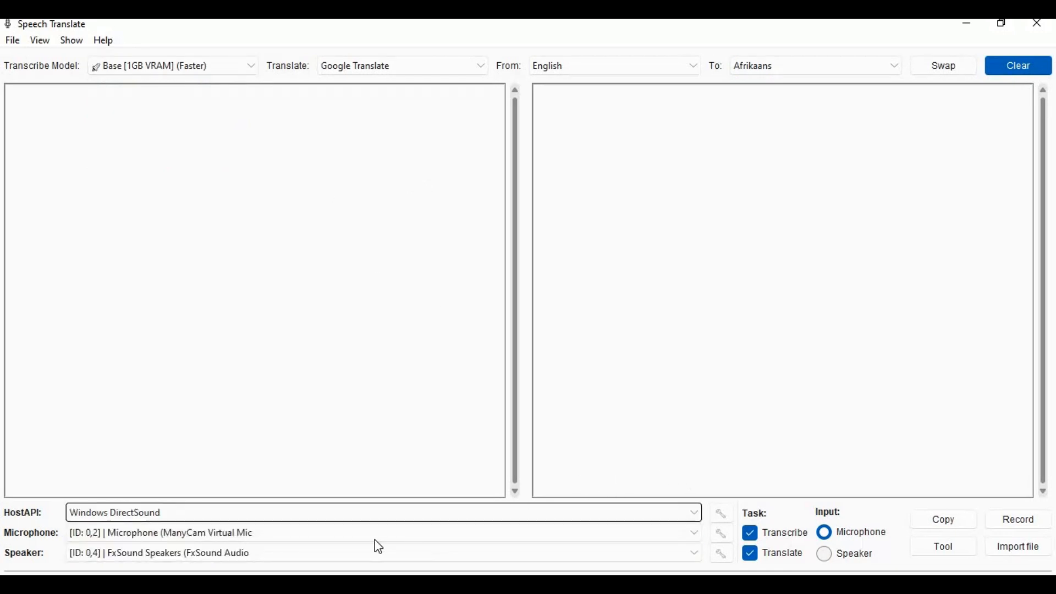
Start a live recording session and bring up the Import Files window
left_click(1018, 519)
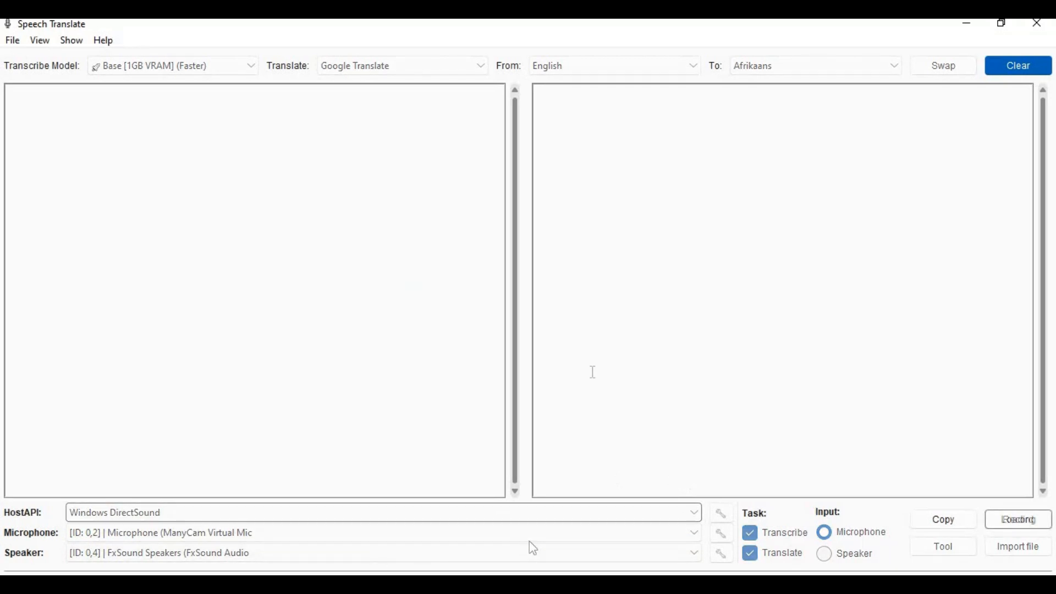
left_click(1018, 519)
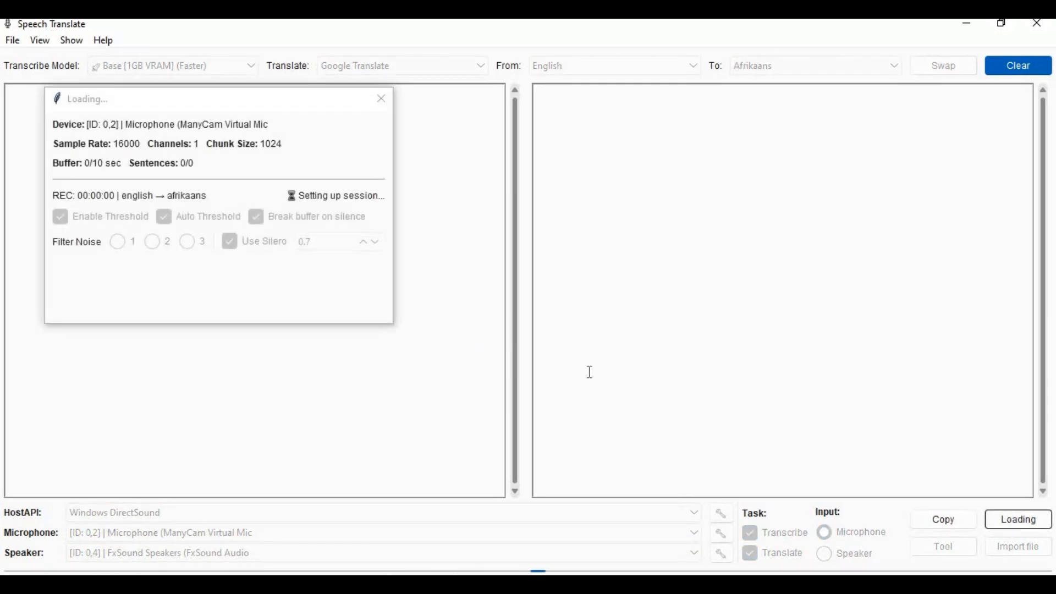
left_click(1018, 520)
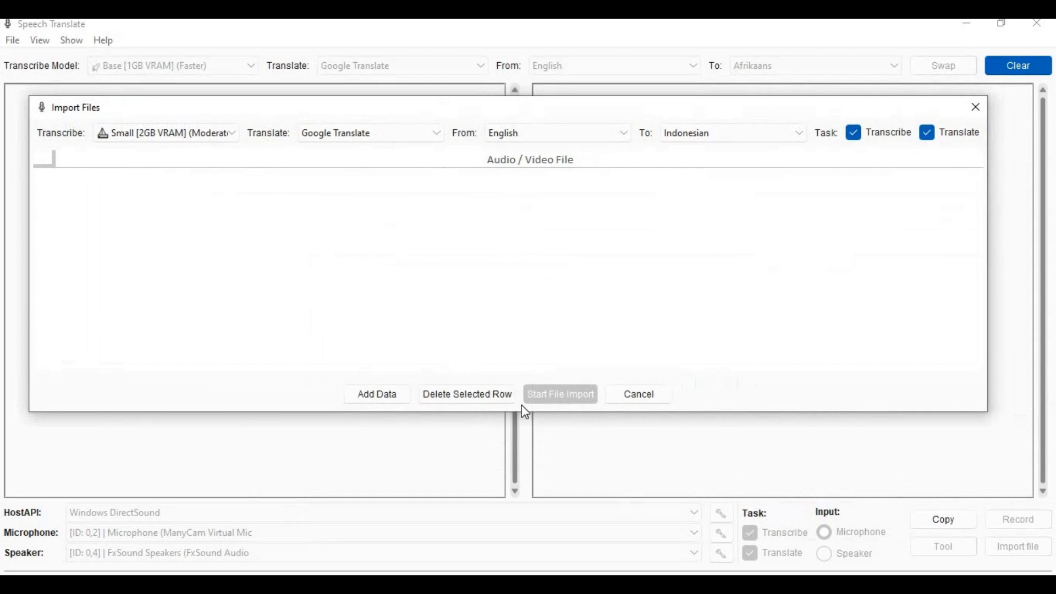
mouse_move(523, 412)
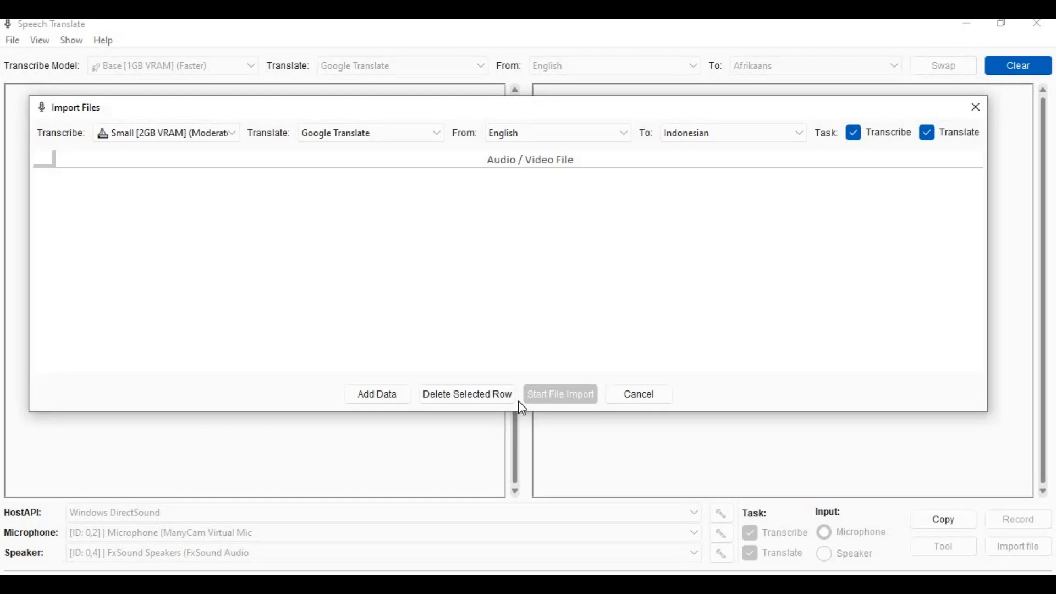
mouse_move(520, 404)
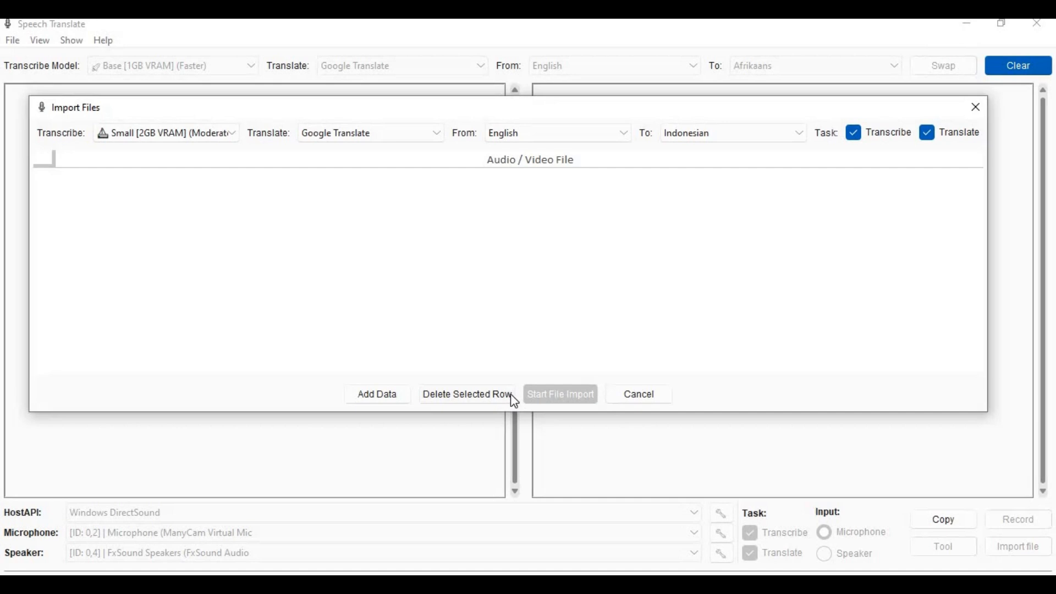
mouse_move(510, 397)
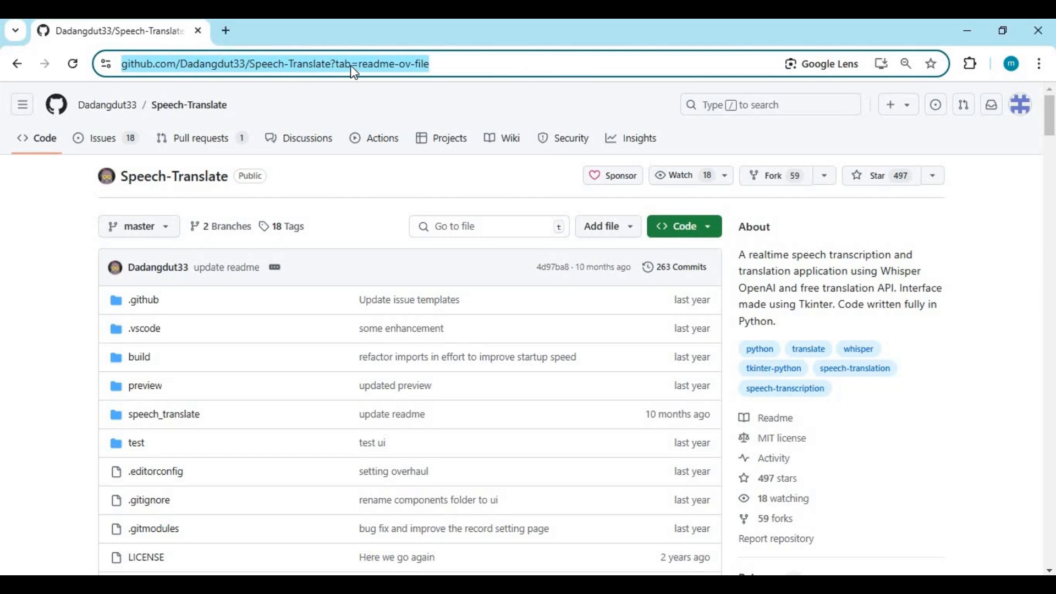
mouse_move(426, 228)
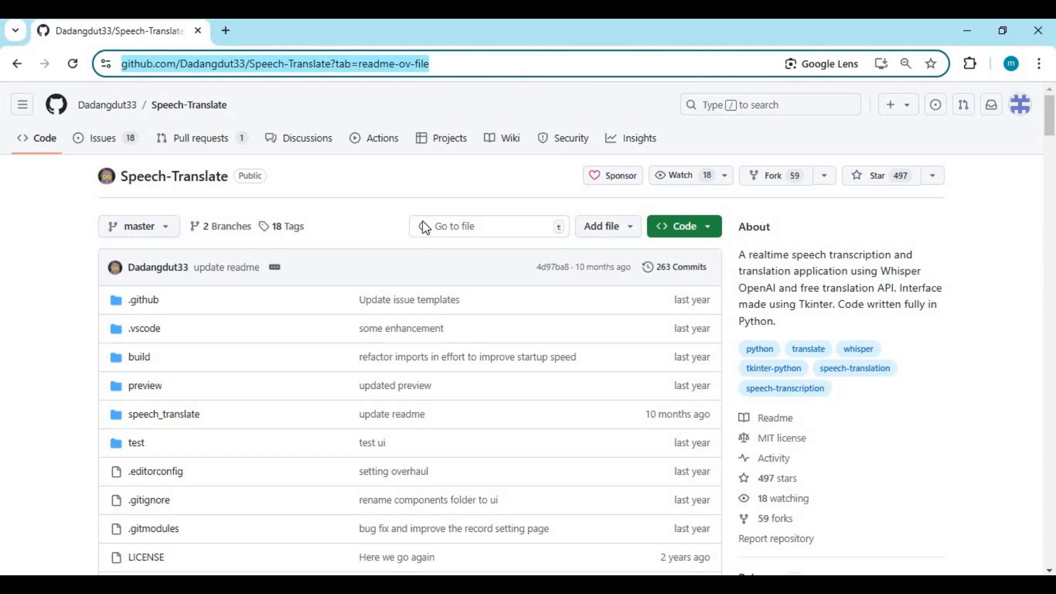
Scroll the Speech-Translate repository page and follow the sidebar Releases link
scroll("down", 3)
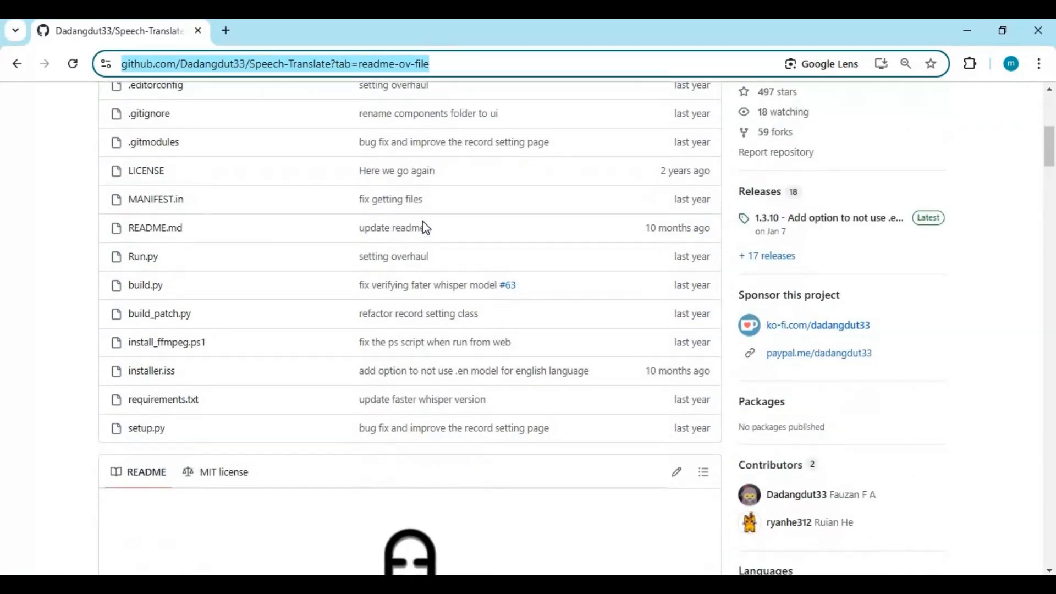
scroll("down", 3)
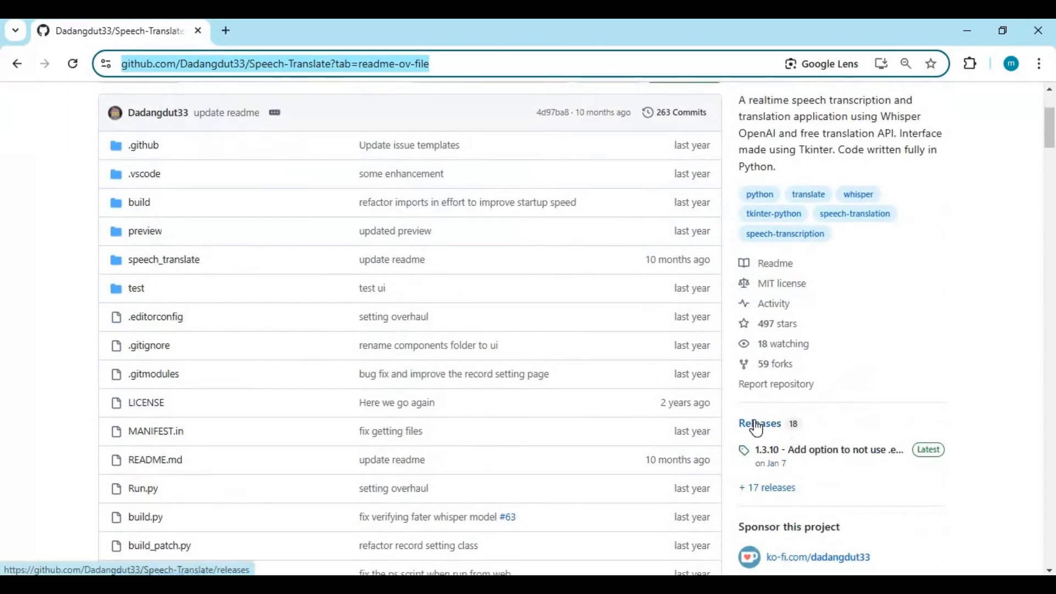
left_click(759, 423)
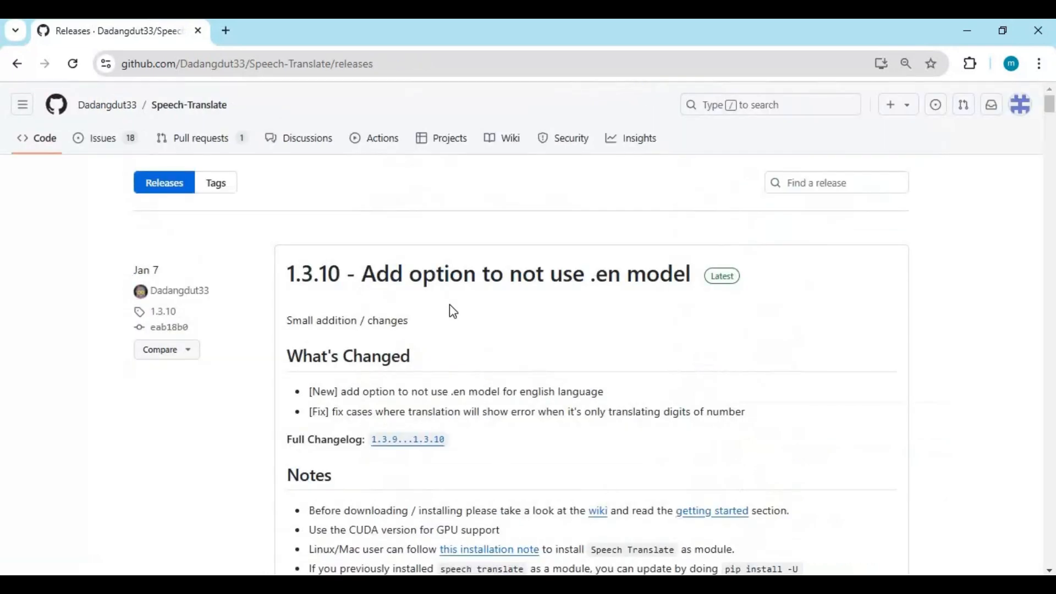
Scroll the 1.3.10 release notes down to the Assets list of installers and portable zips
scroll("down", 3)
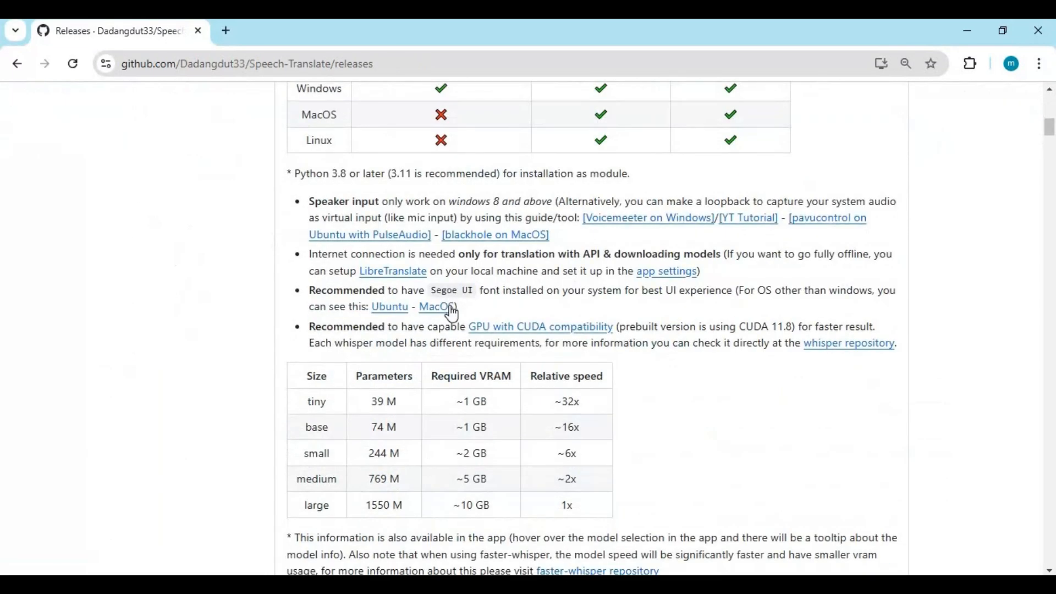
scroll("down", 3)
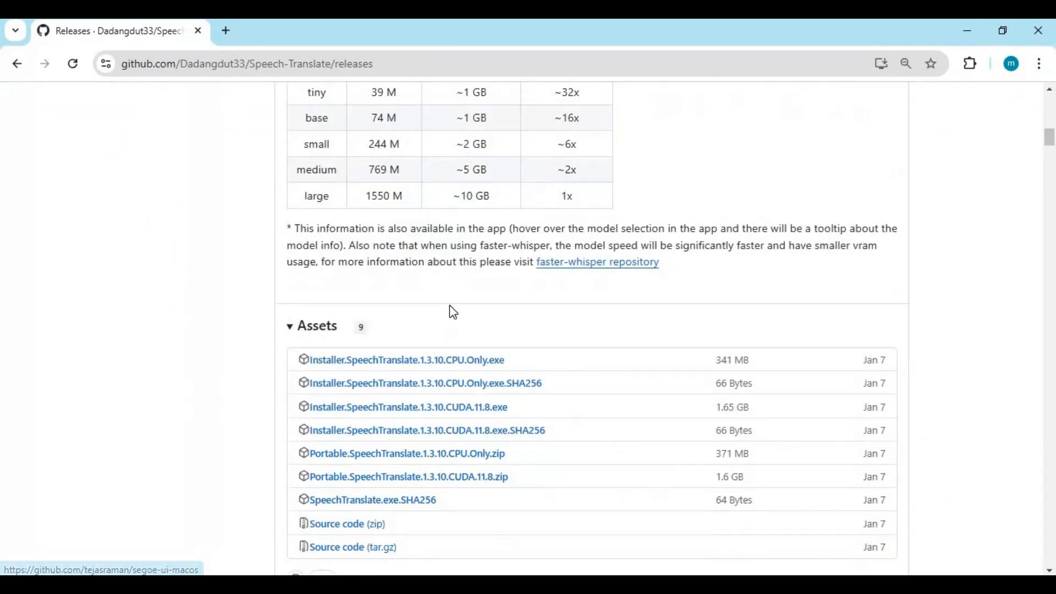
scroll("down", 3)
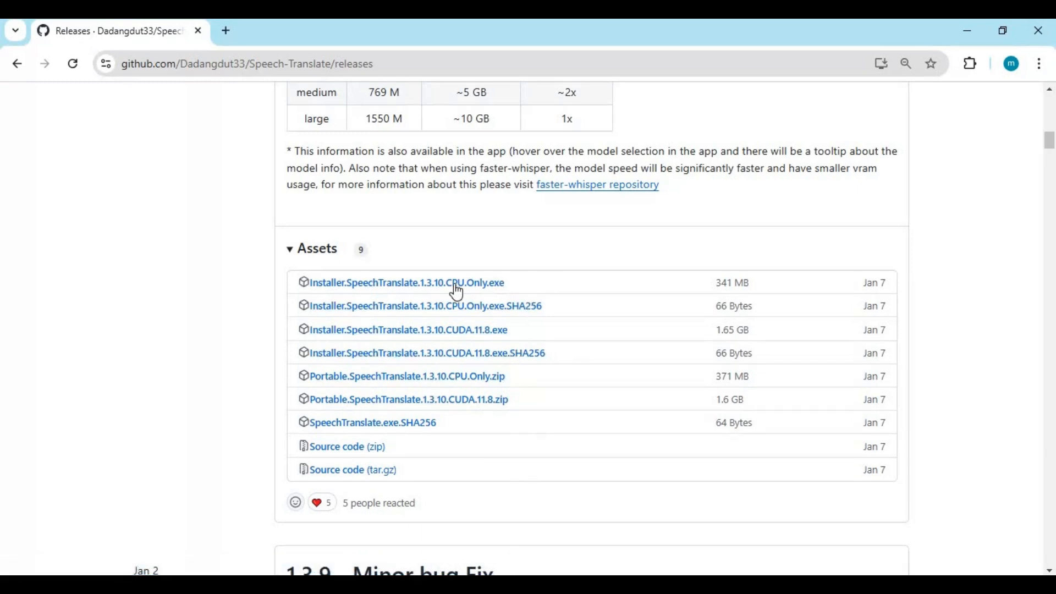
mouse_move(409, 329)
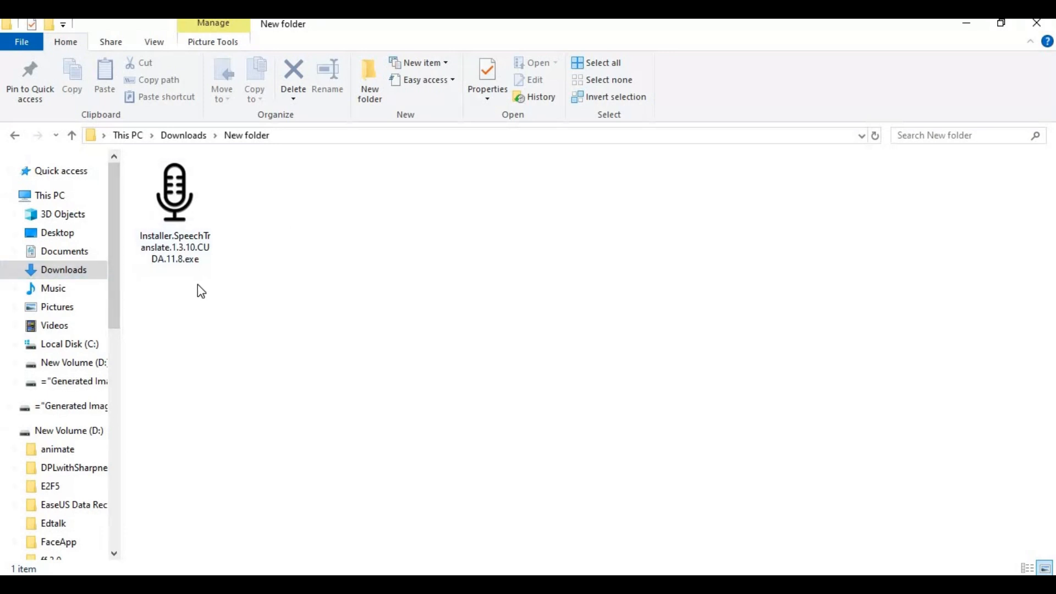
Run the Speech Translate 1.3.10 installer from Downloads, accept the MIT license, and continue
left_click(175, 192)
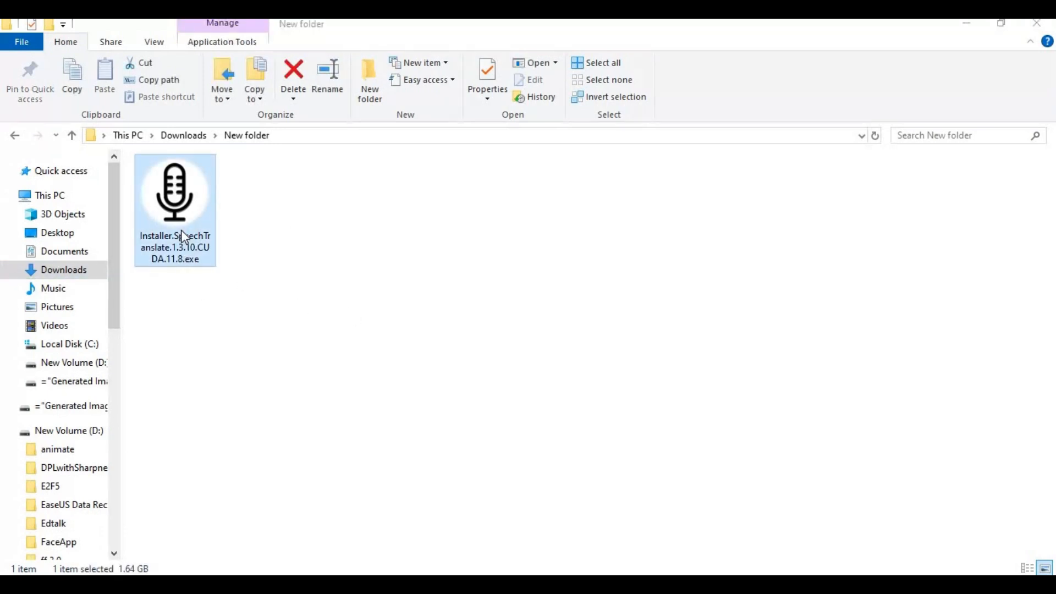
double_click(174, 192)
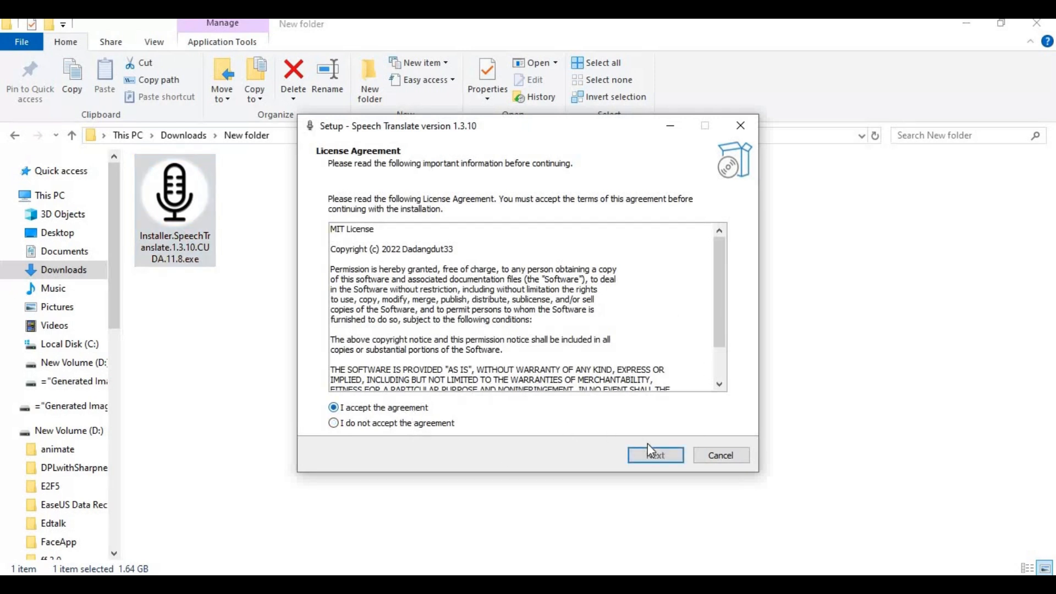
left_click(654, 455)
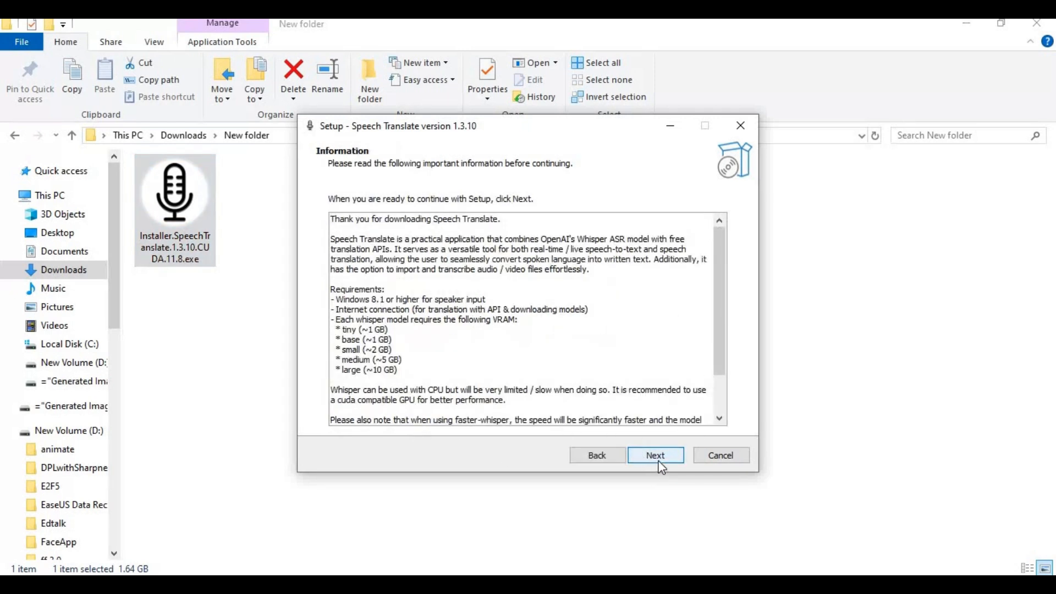
left_click(655, 455)
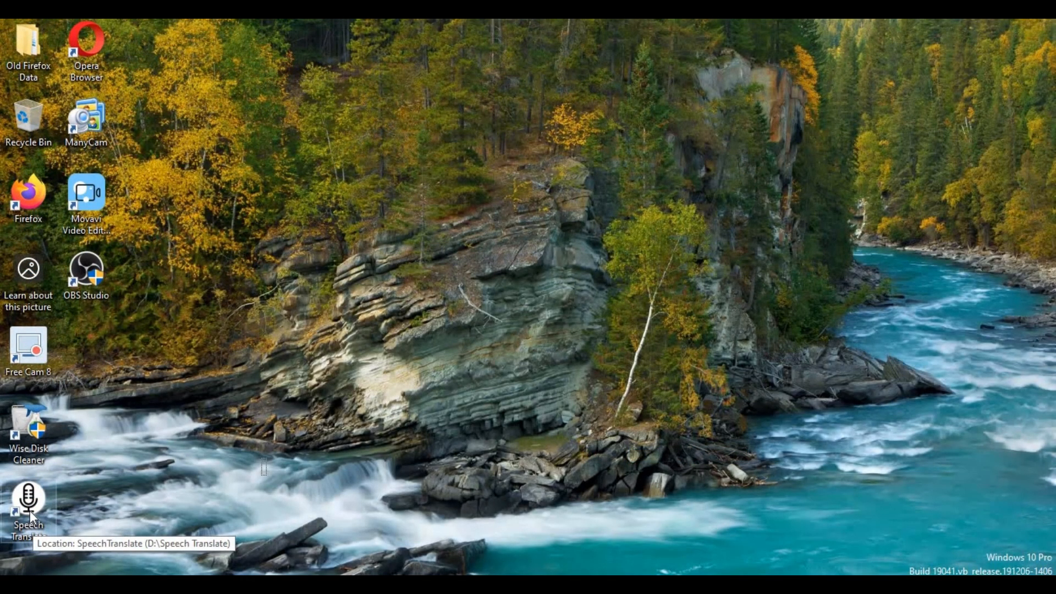
Launch the installed Speech Translate and pick Whisper Base as the transcription model
double_click(27, 492)
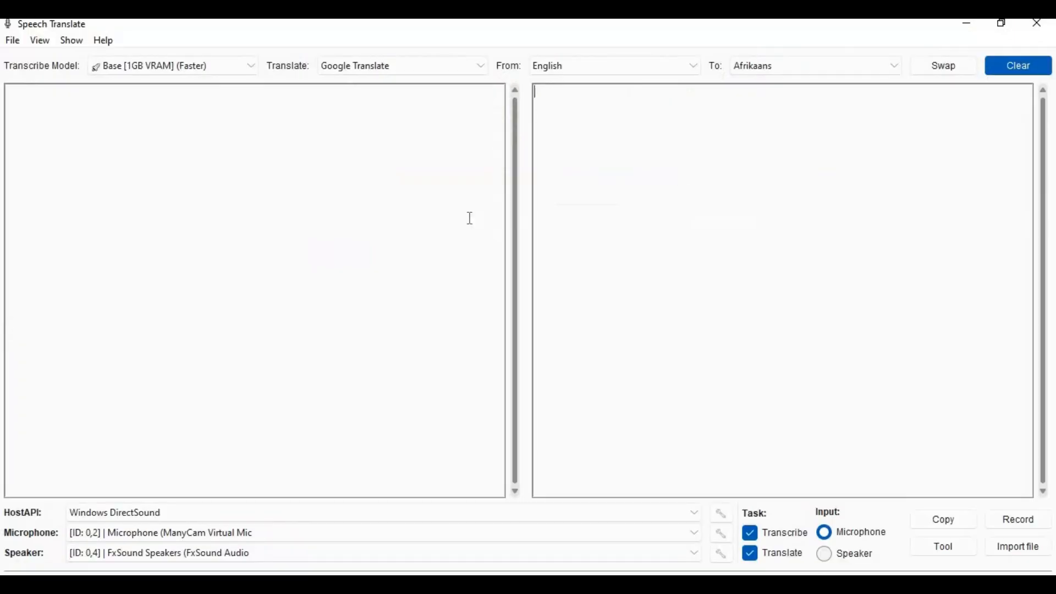
mouse_move(698, 457)
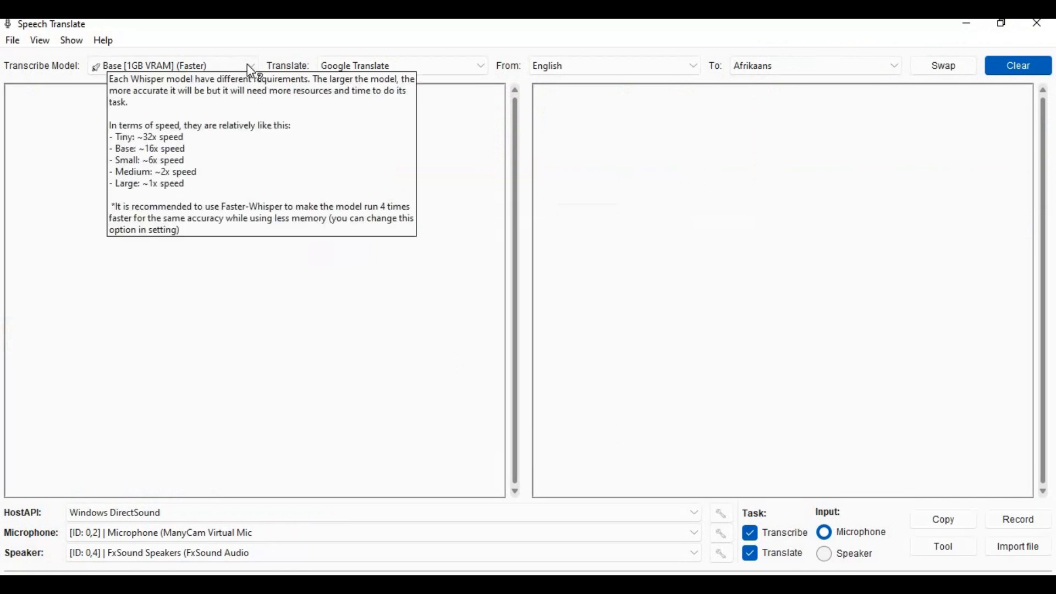
left_click(174, 65)
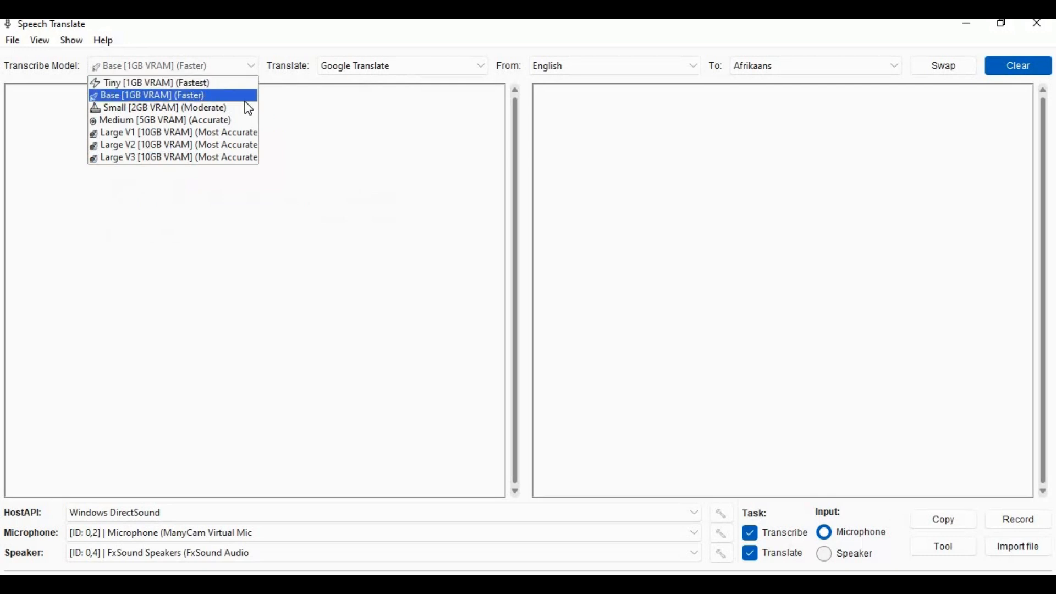
left_click(150, 96)
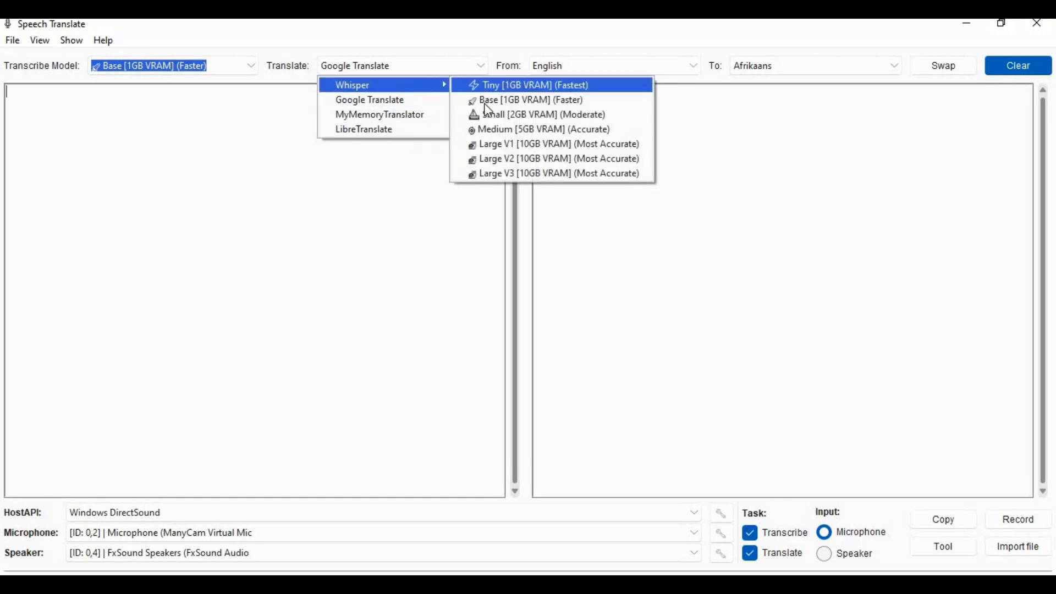
mouse_move(399, 189)
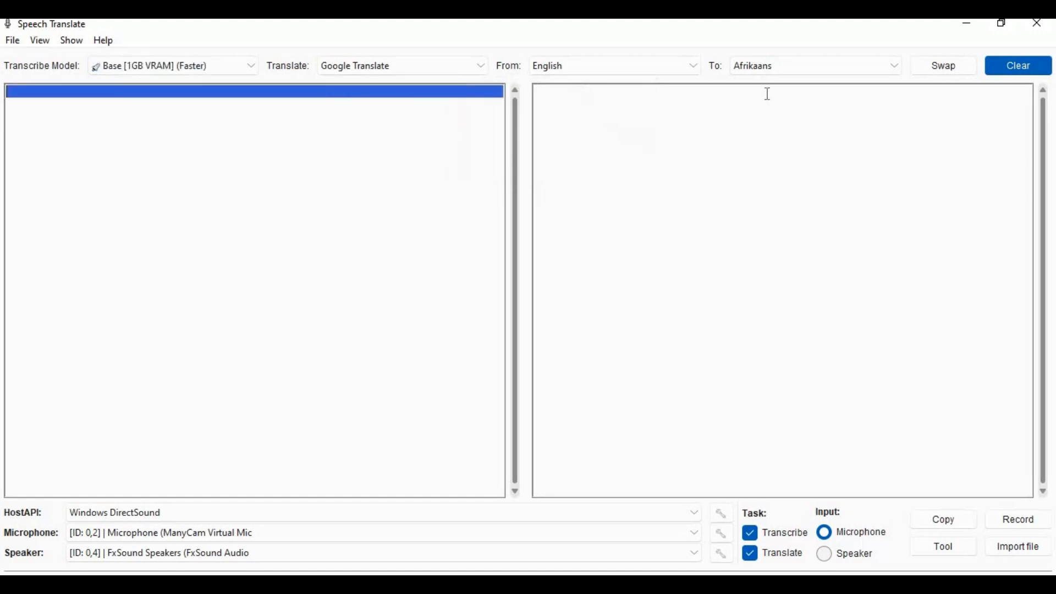
Confirm English in the From list and set the HostAPI to MME
left_click(611, 65)
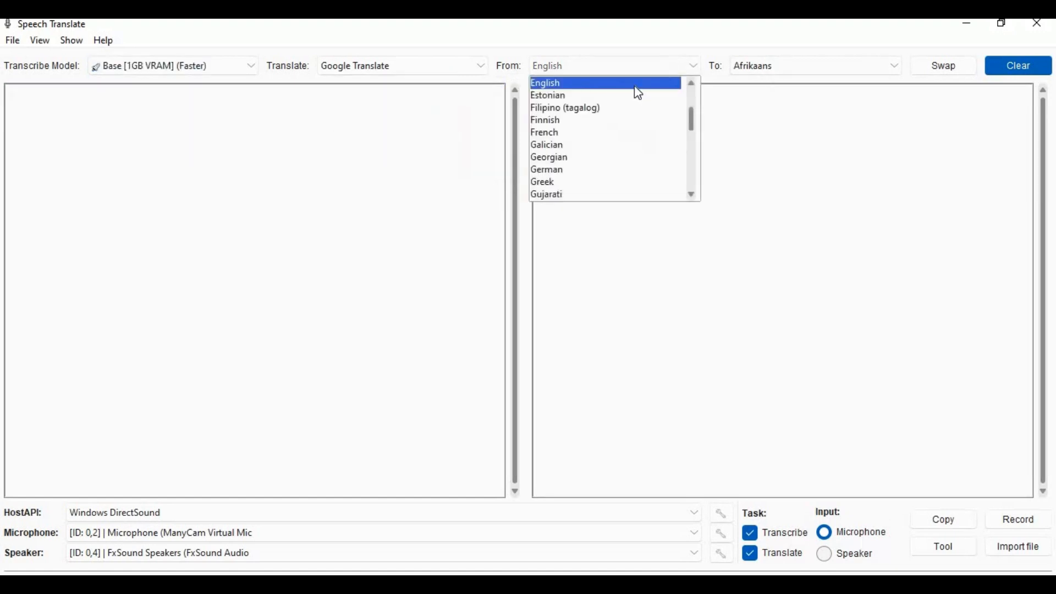
left_click(545, 82)
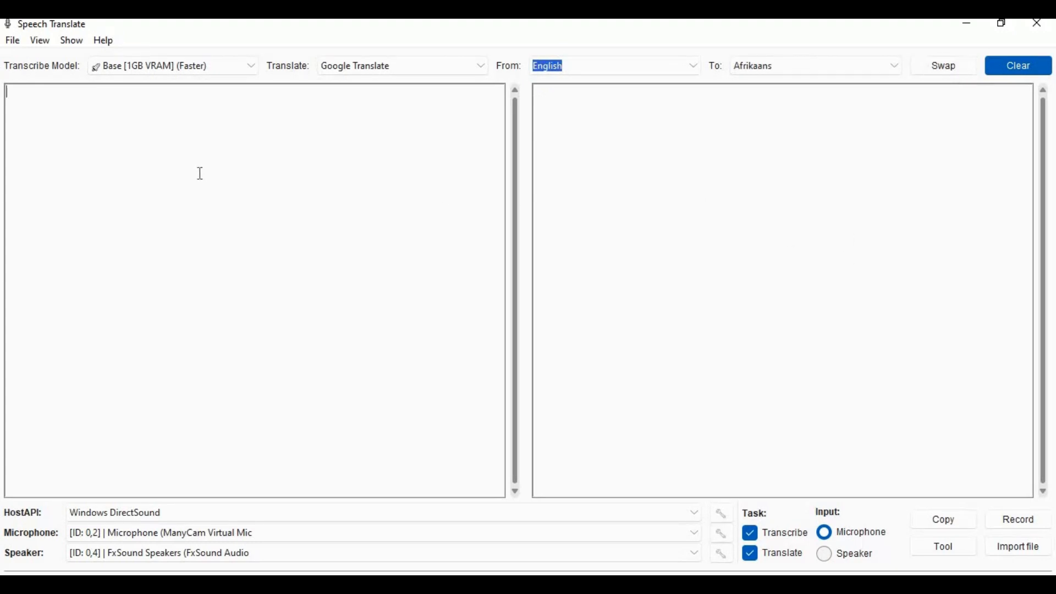
mouse_move(340, 524)
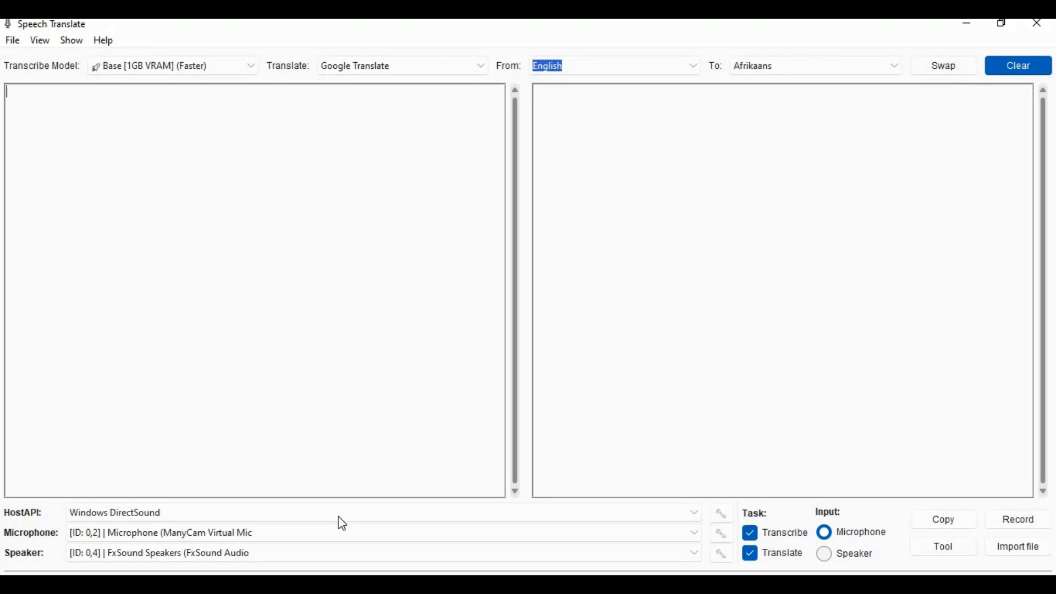
left_click(693, 513)
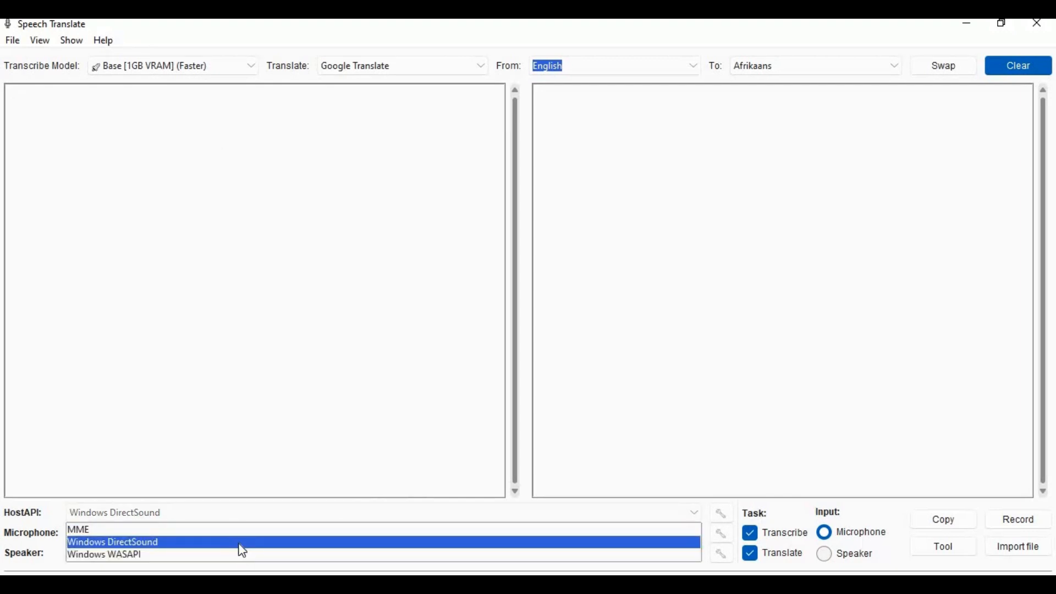
mouse_move(242, 530)
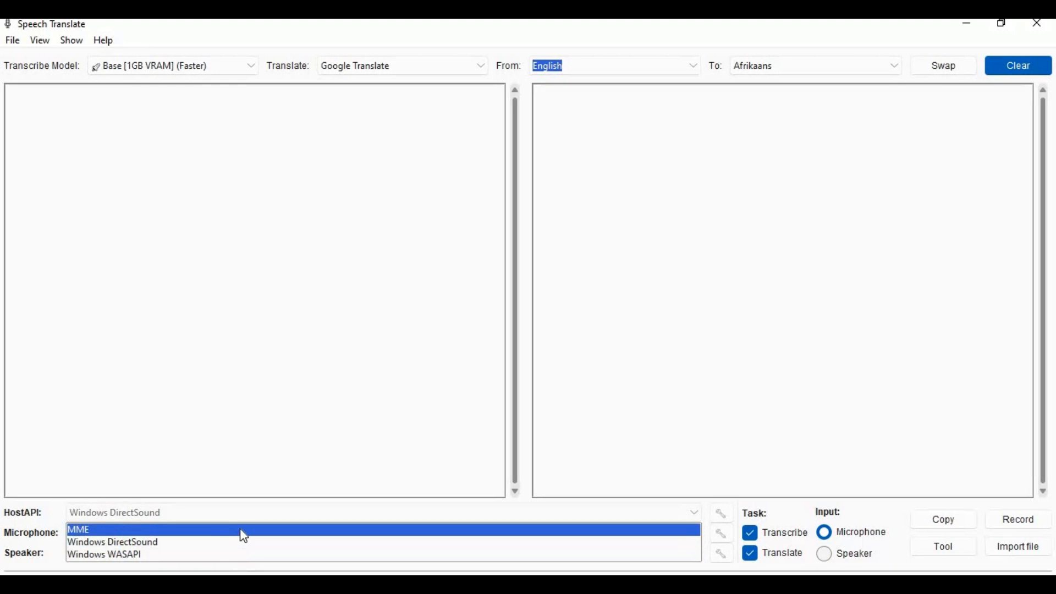
left_click(78, 529)
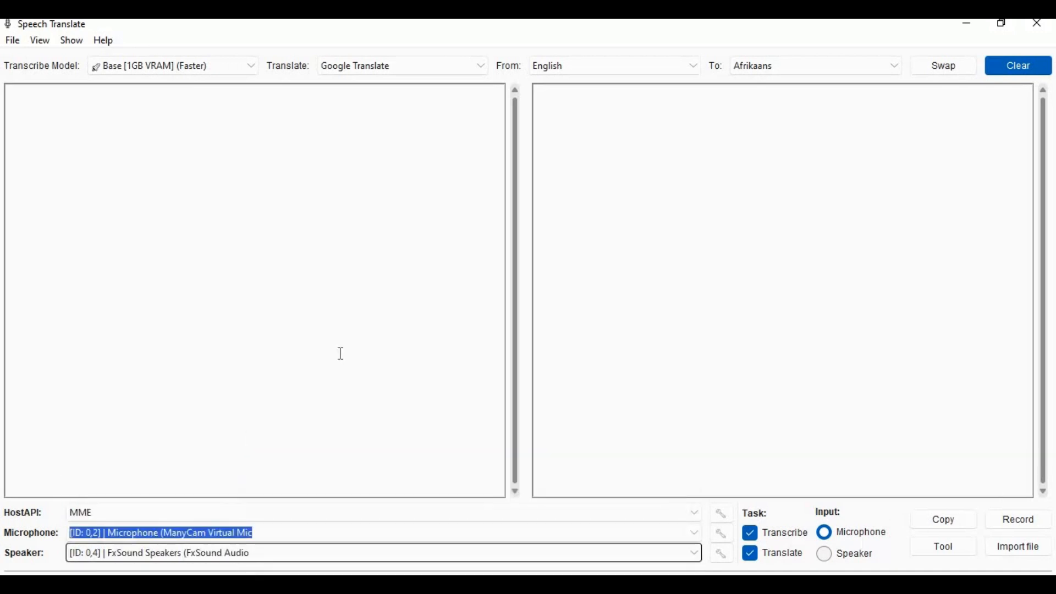
left_click(824, 532)
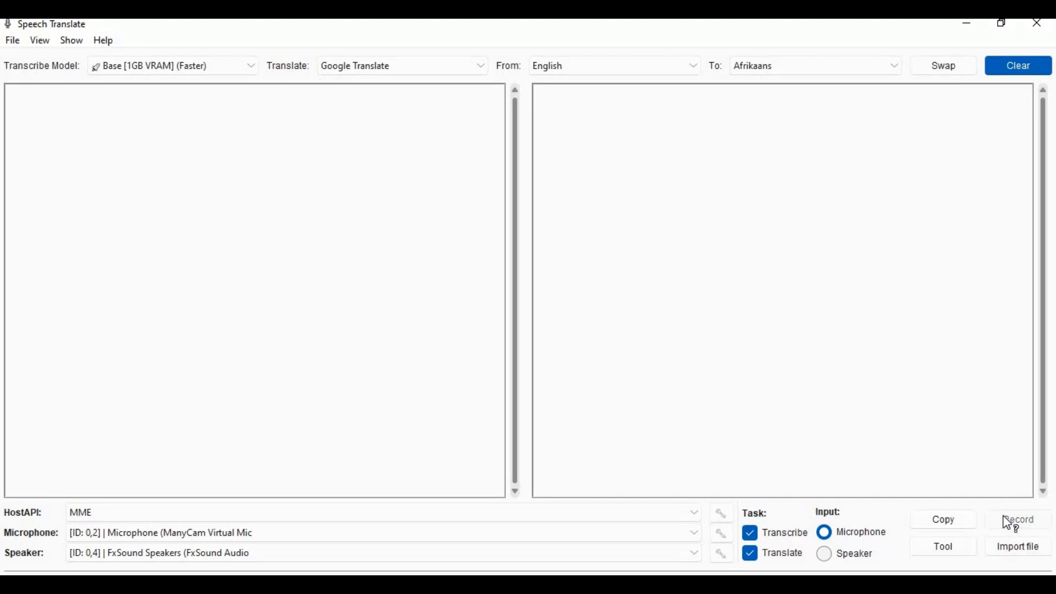
Record microphone speech, restarting once, to get English transcript with Afrikaans translation, then stop
left_click(1018, 519)
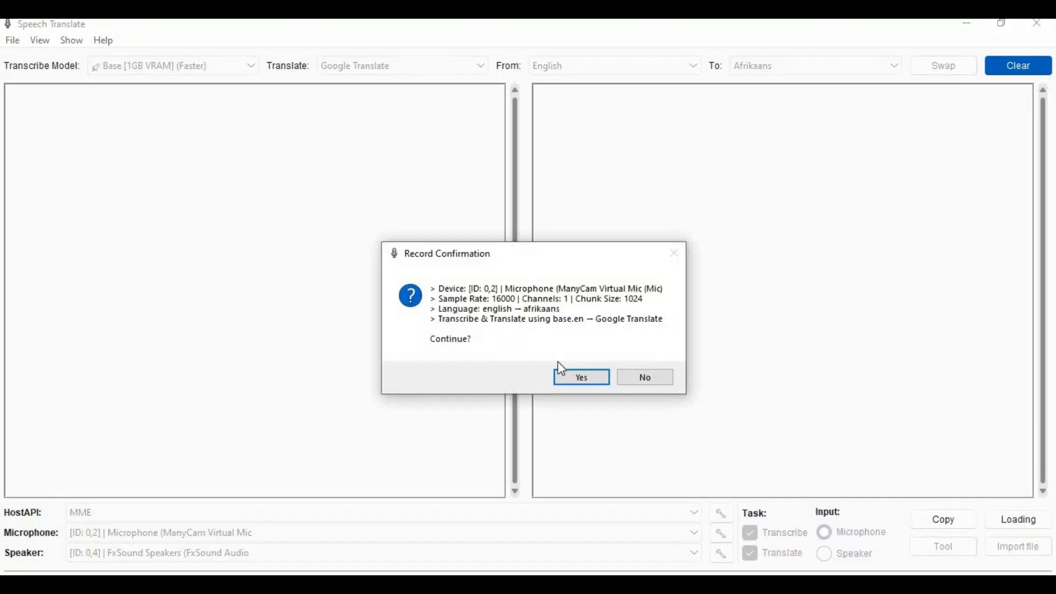
left_click(581, 377)
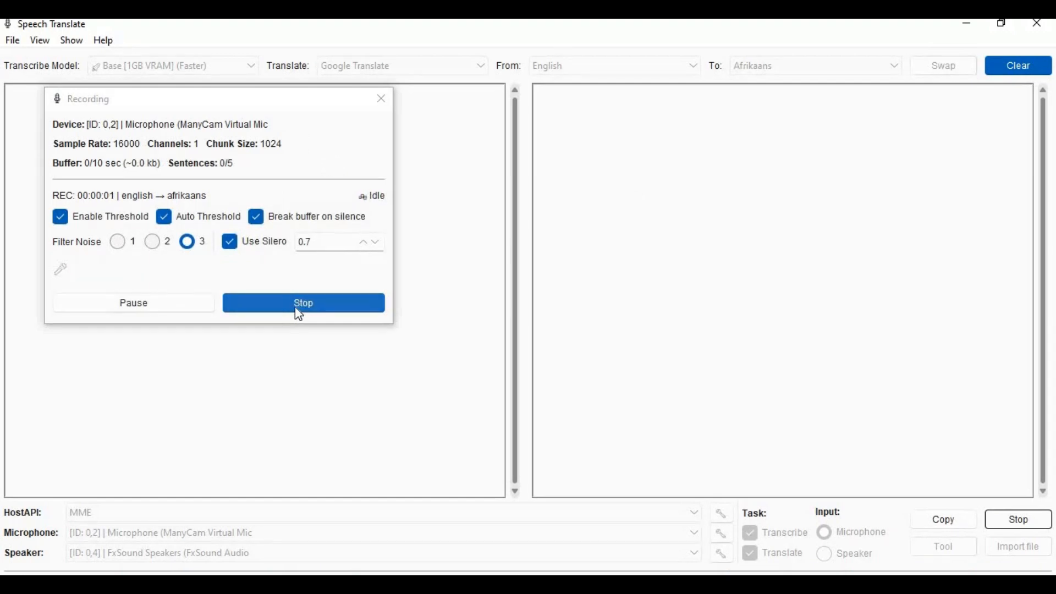
left_click(303, 302)
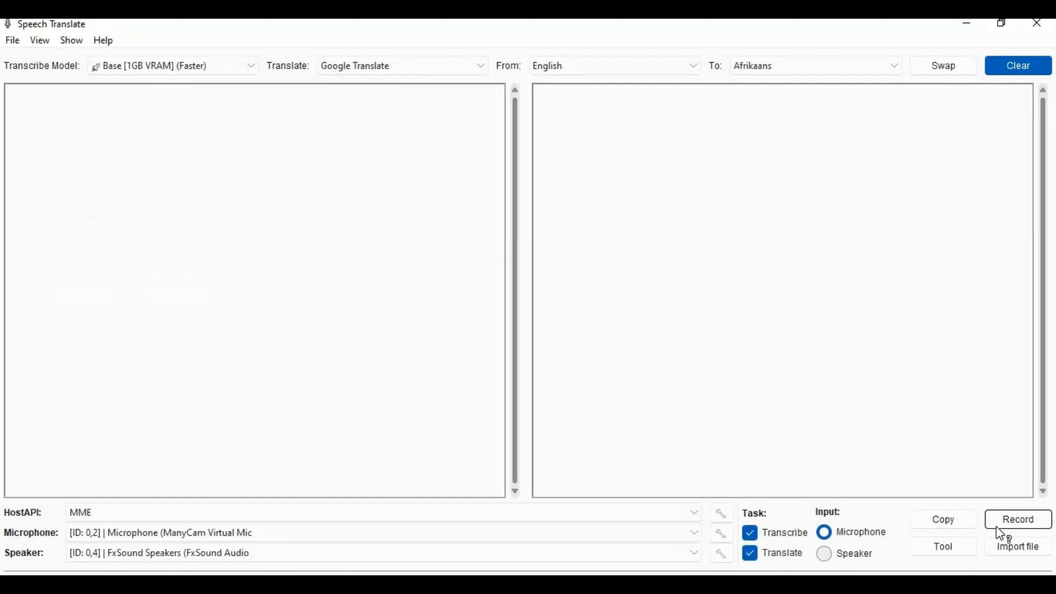
left_click(1018, 520)
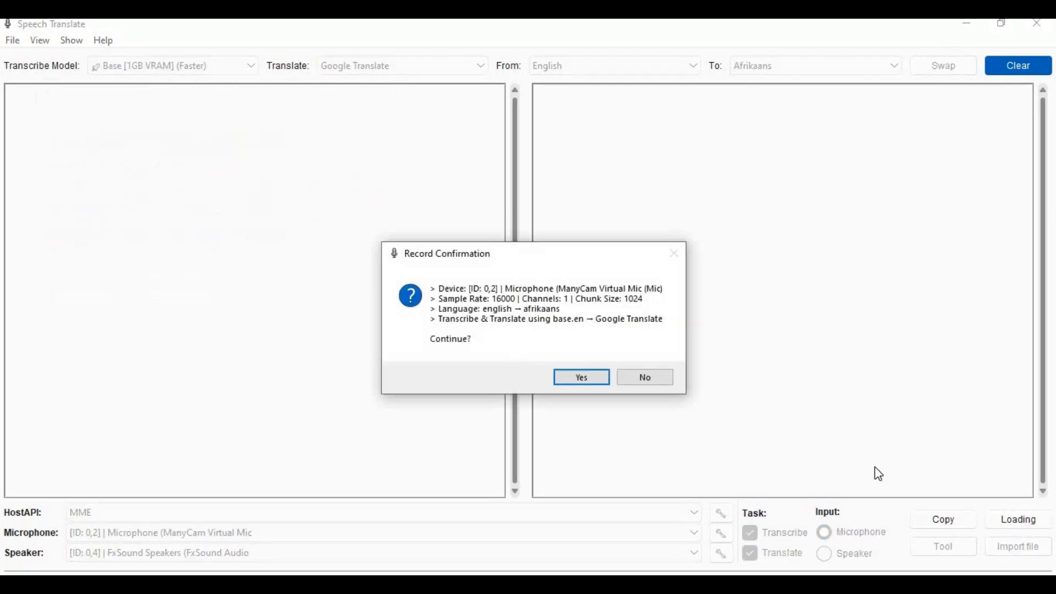
left_click(580, 376)
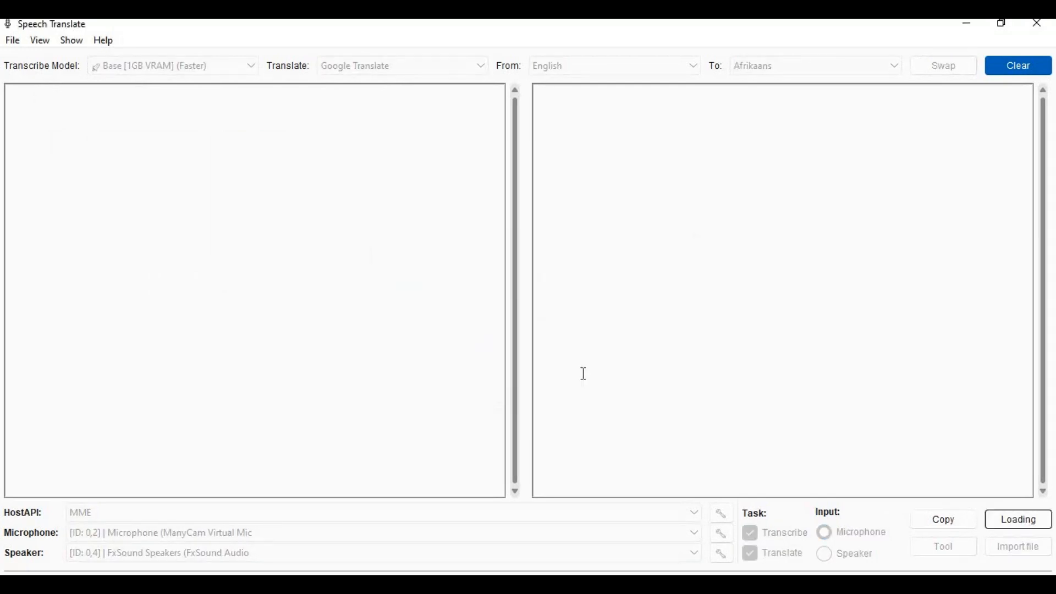
left_click(1018, 519)
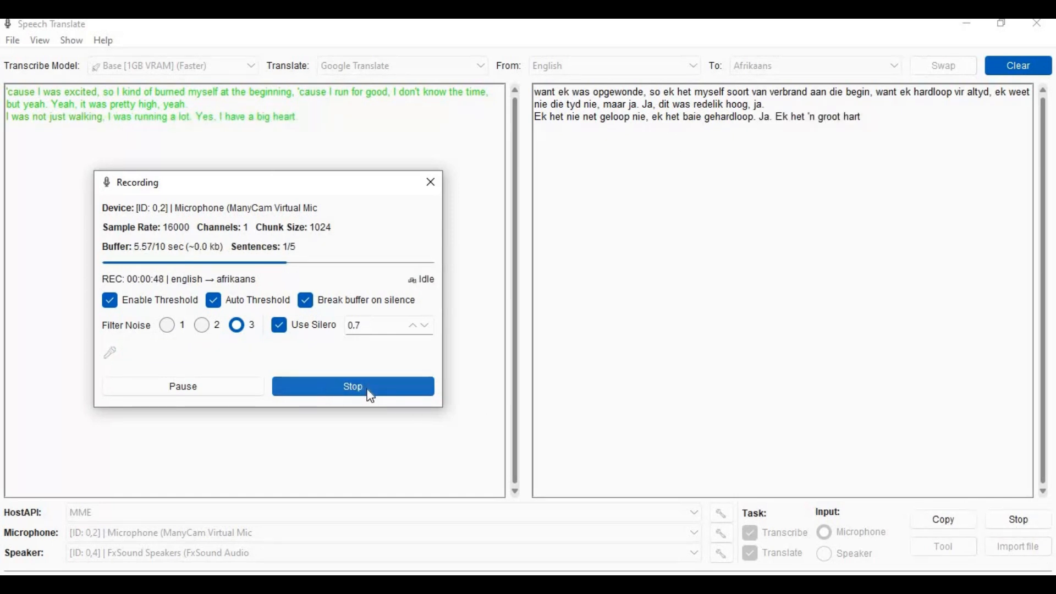
left_click(352, 386)
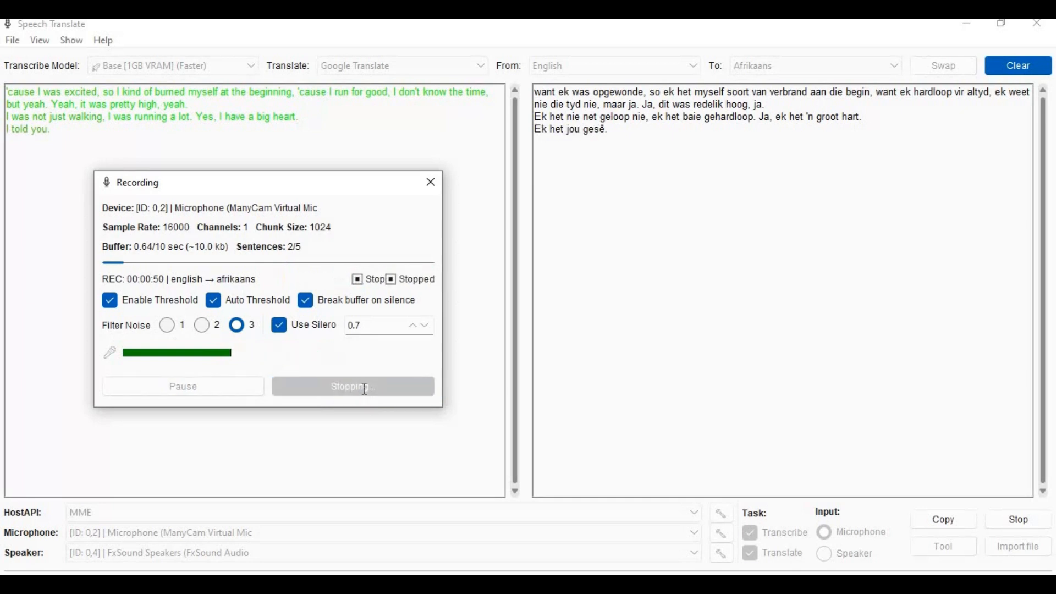
Finish stopping the recording and use Copy translated text to copy the Afrikaans text
left_click(353, 386)
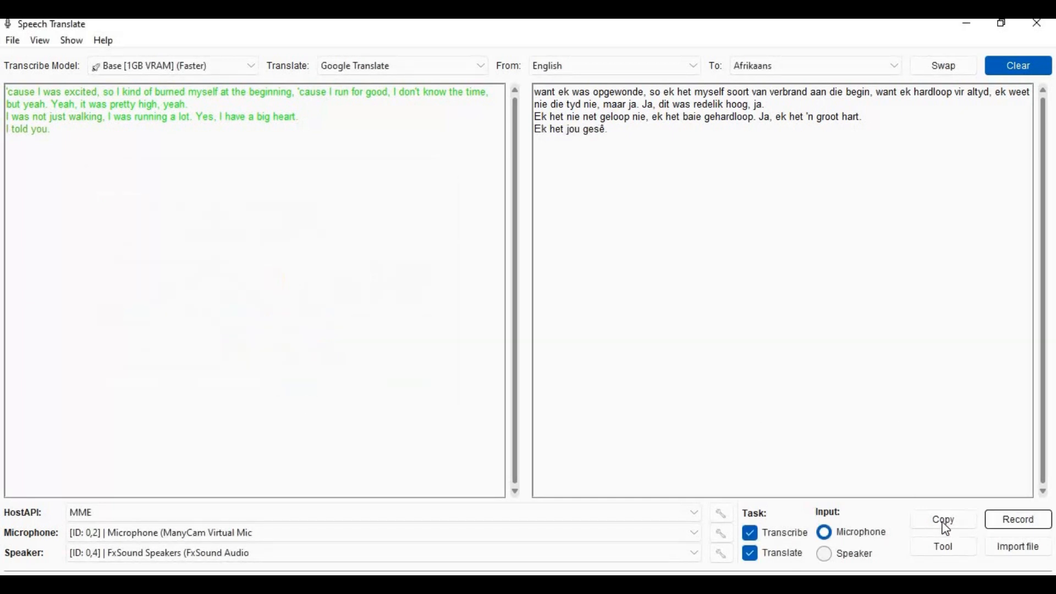
left_click(942, 520)
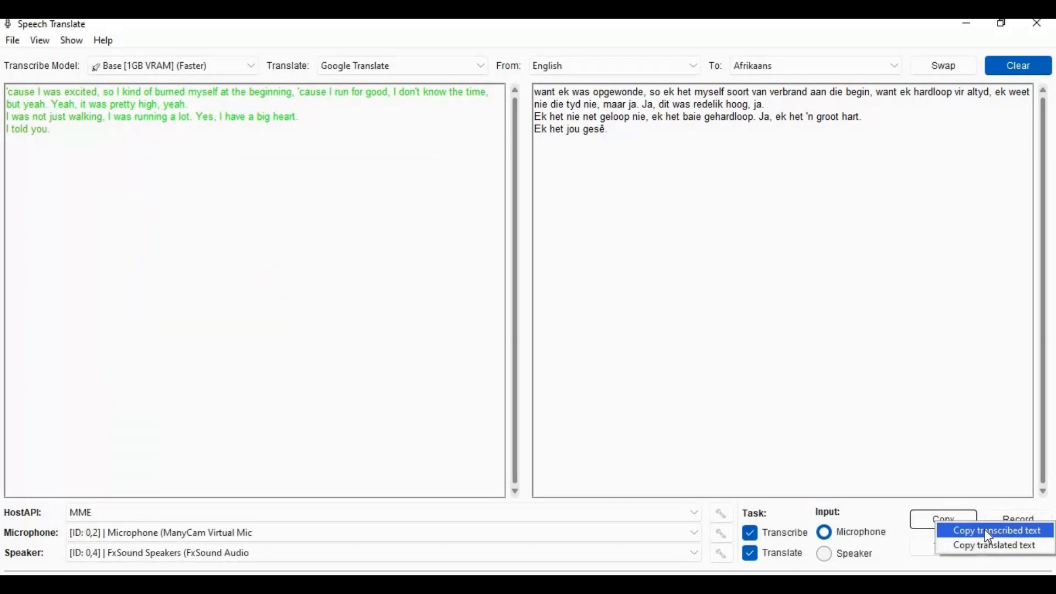
mouse_move(994, 545)
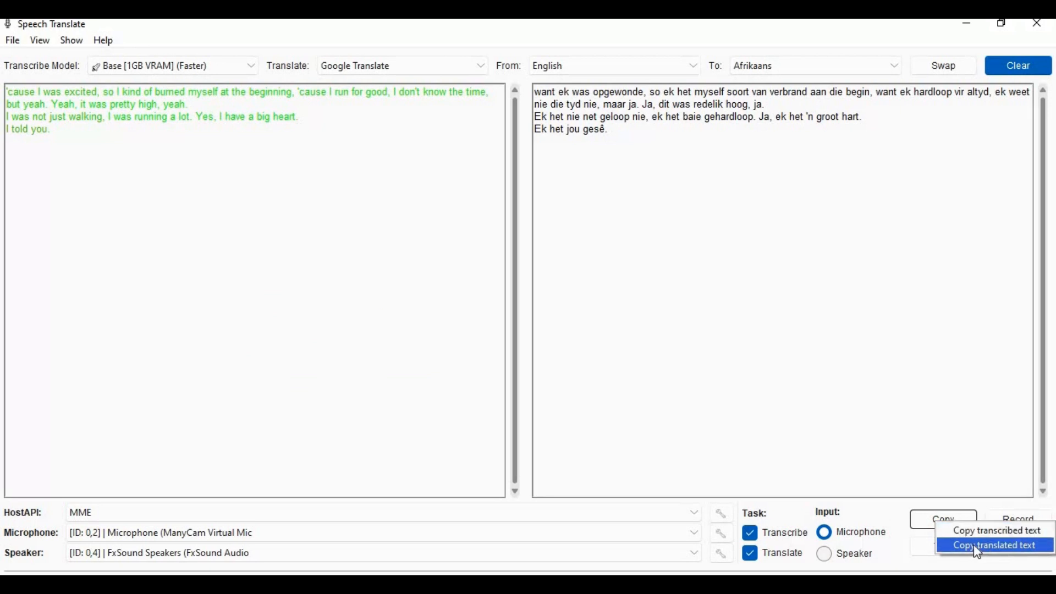
left_click(993, 546)
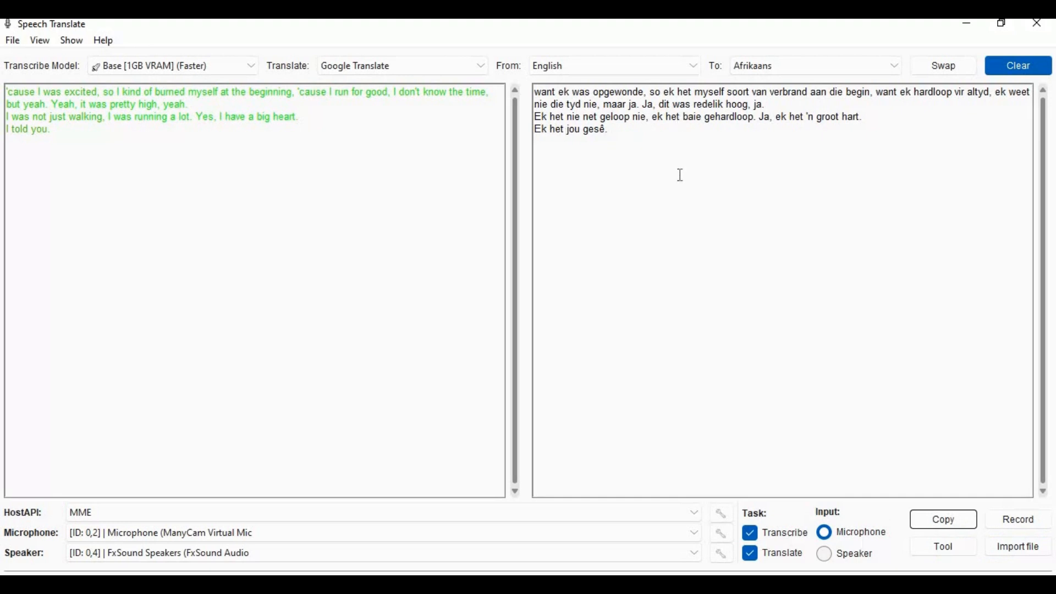
mouse_move(700, 86)
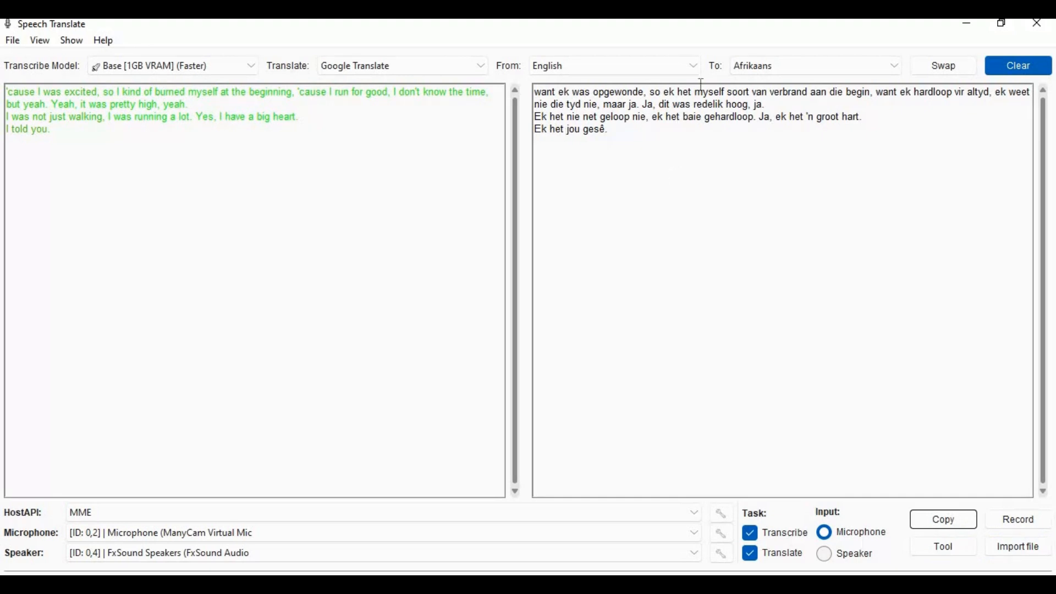
Switch the To language to Arabic and clear both transcript and translation panes
left_click(813, 65)
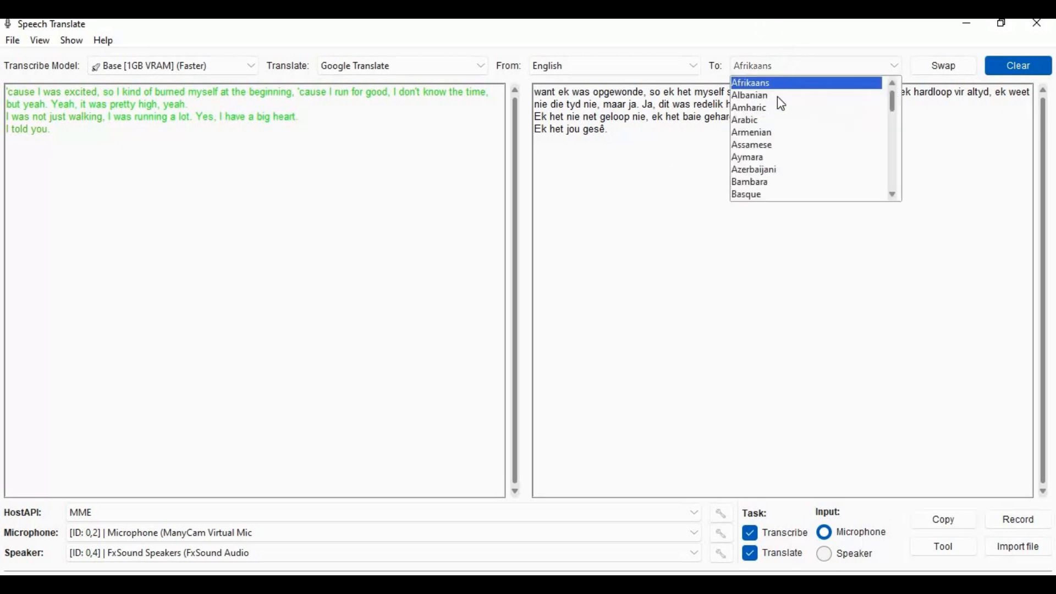
left_click(745, 120)
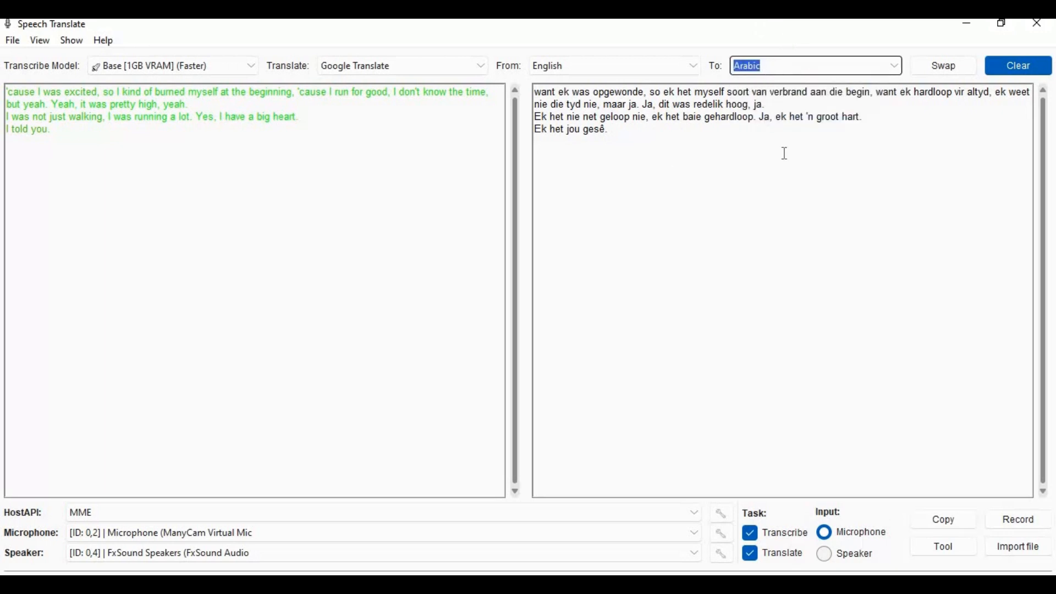
mouse_move(529, 519)
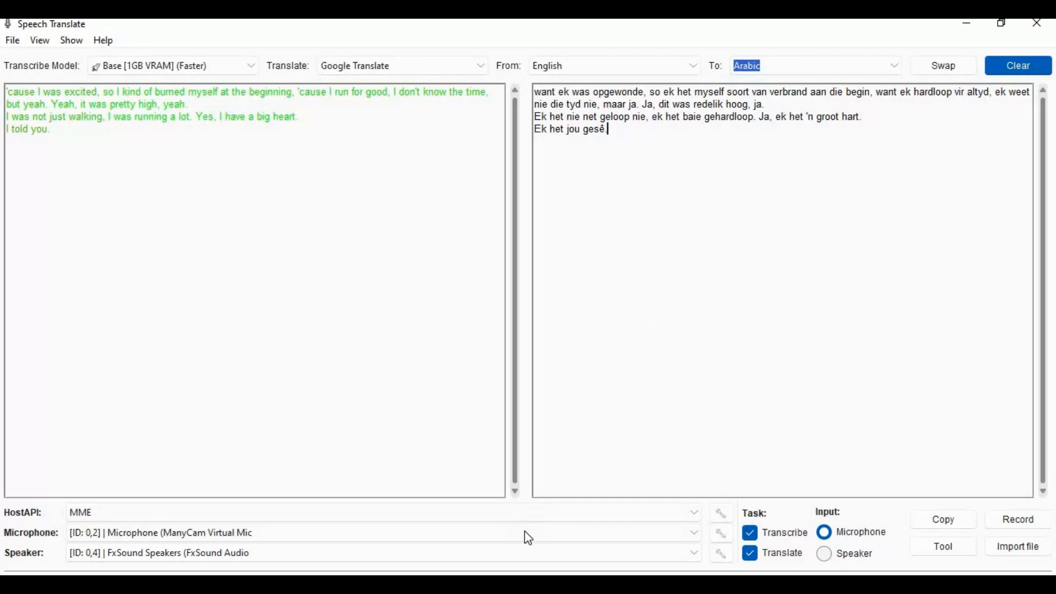
left_click(1018, 519)
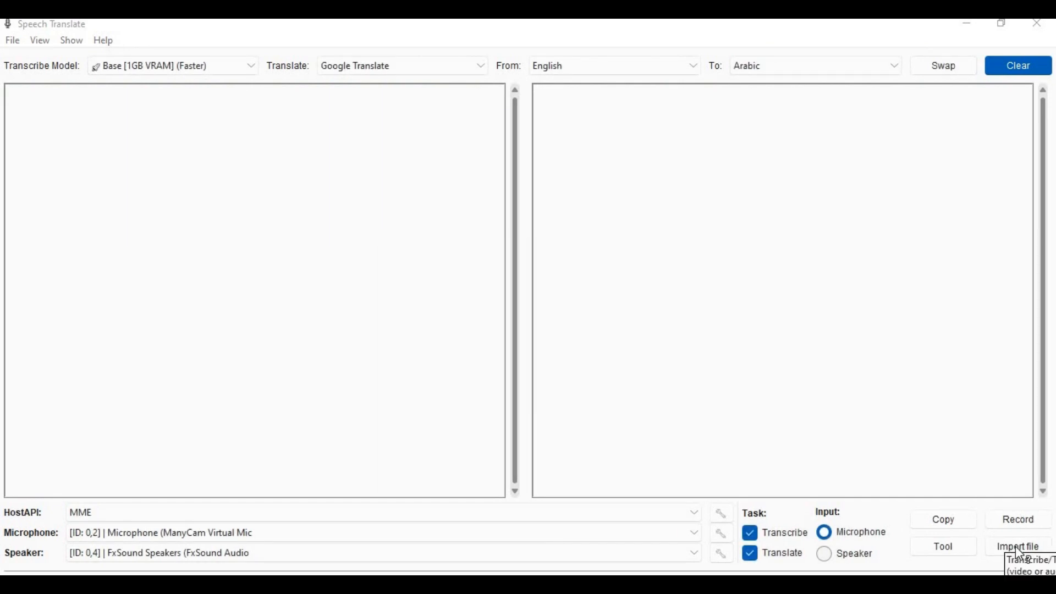
In the Import Files window, keep English as source and change the target from Indonesian to English
left_click(1018, 546)
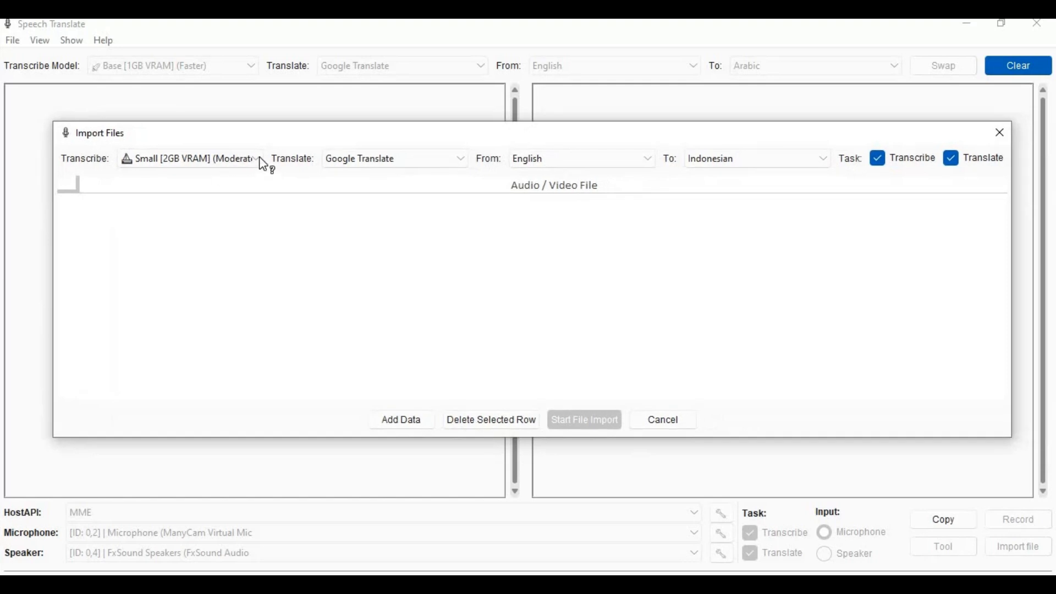
left_click(191, 159)
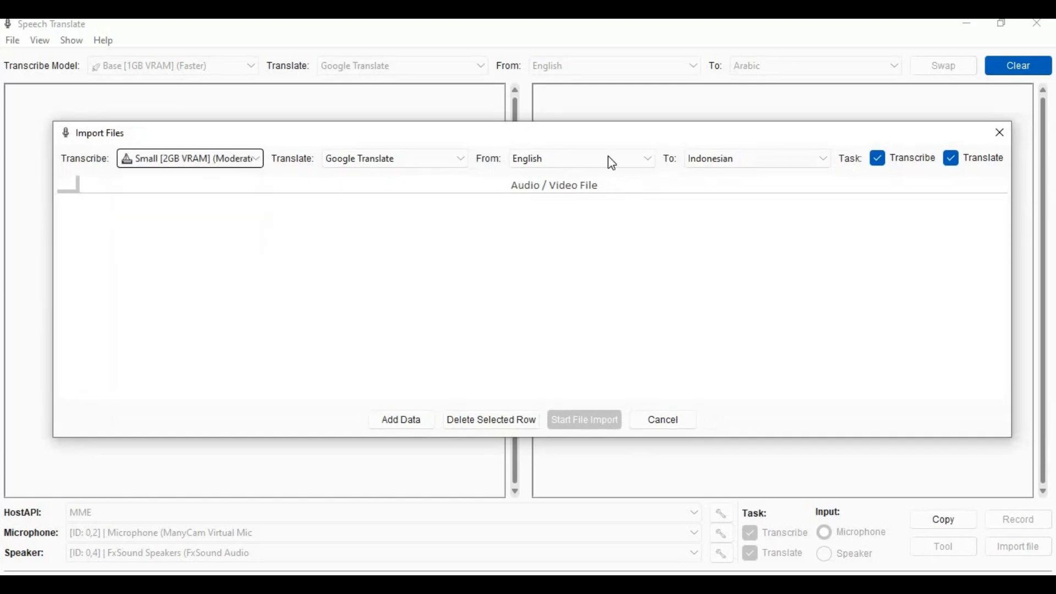
left_click(580, 159)
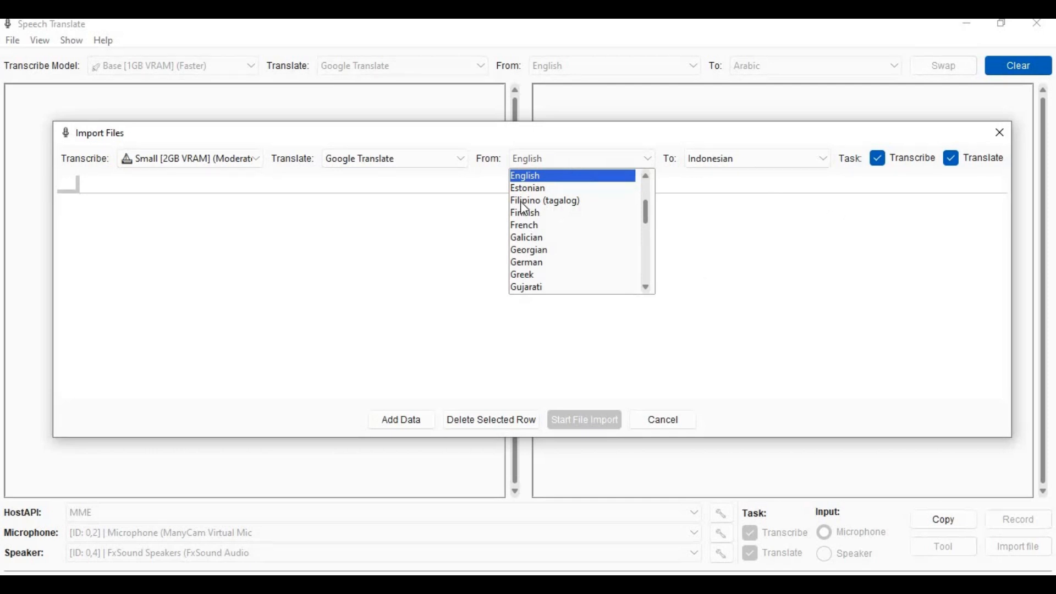
left_click(525, 175)
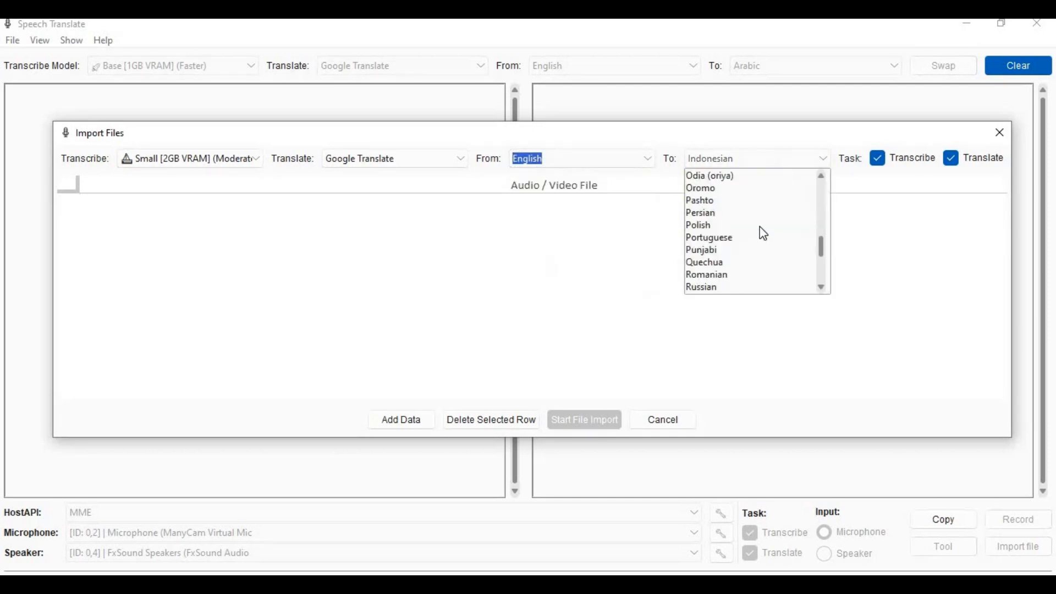
scroll("down", 3)
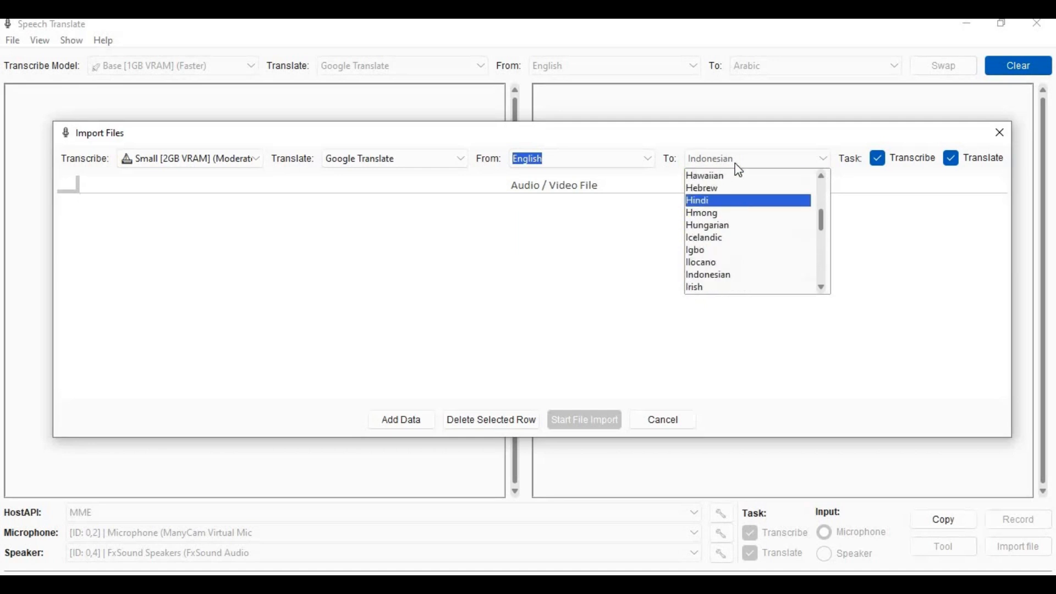
left_click(755, 159)
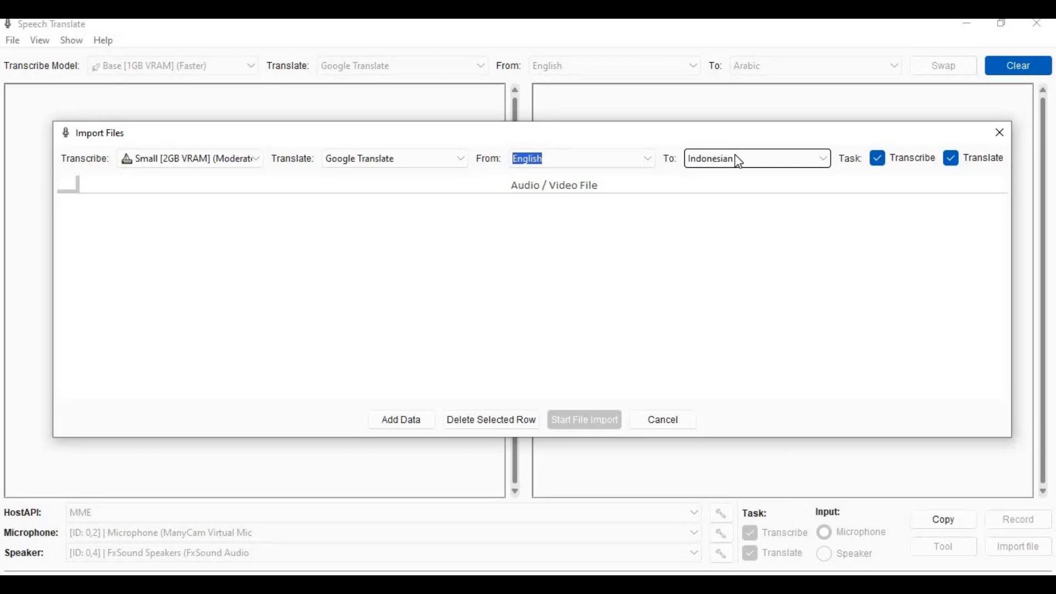
mouse_move(756, 201)
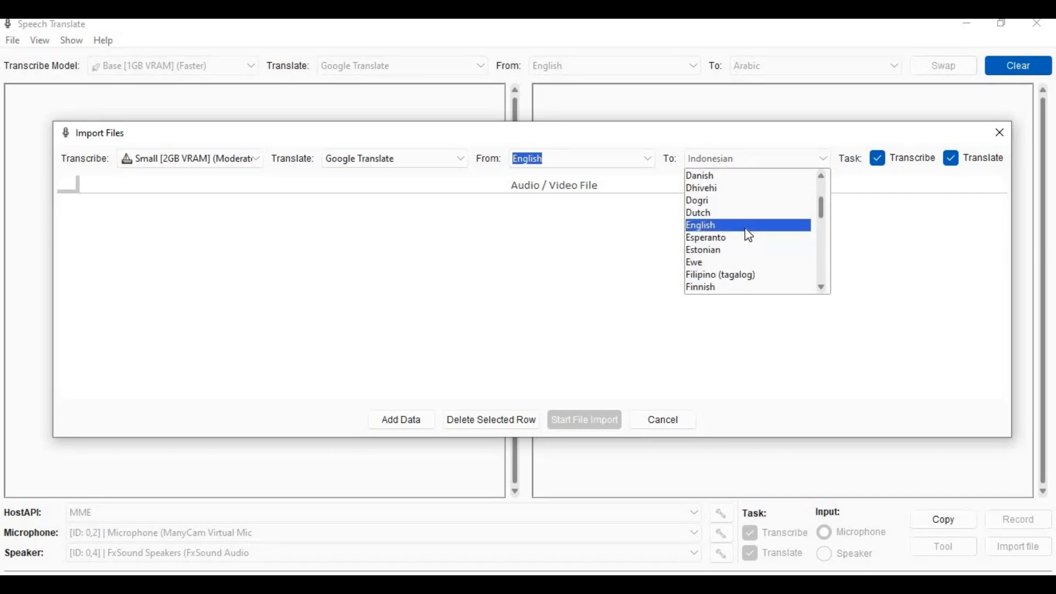
left_click(700, 225)
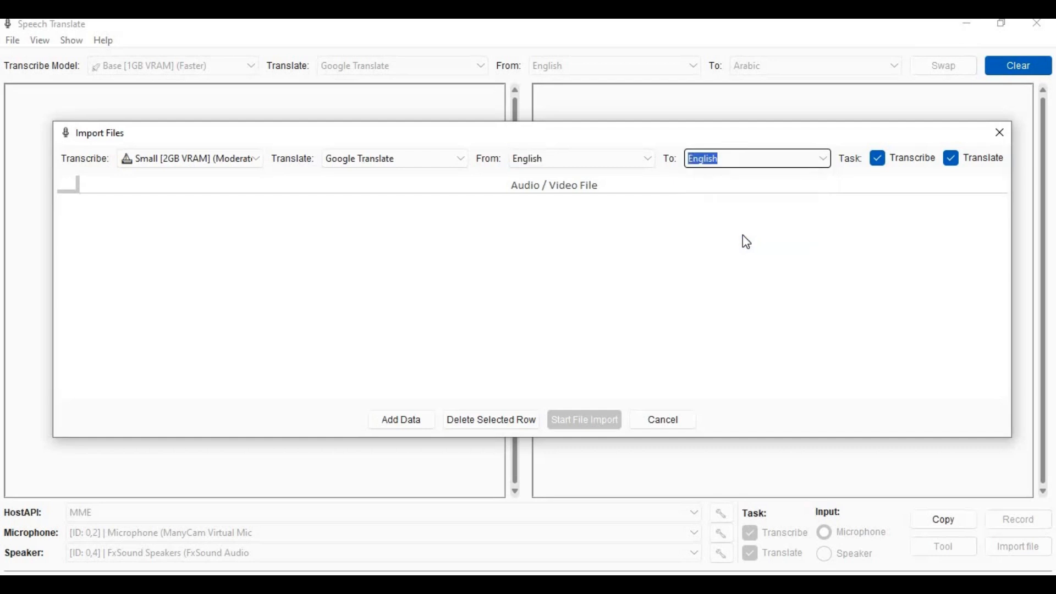
left_click(552, 185)
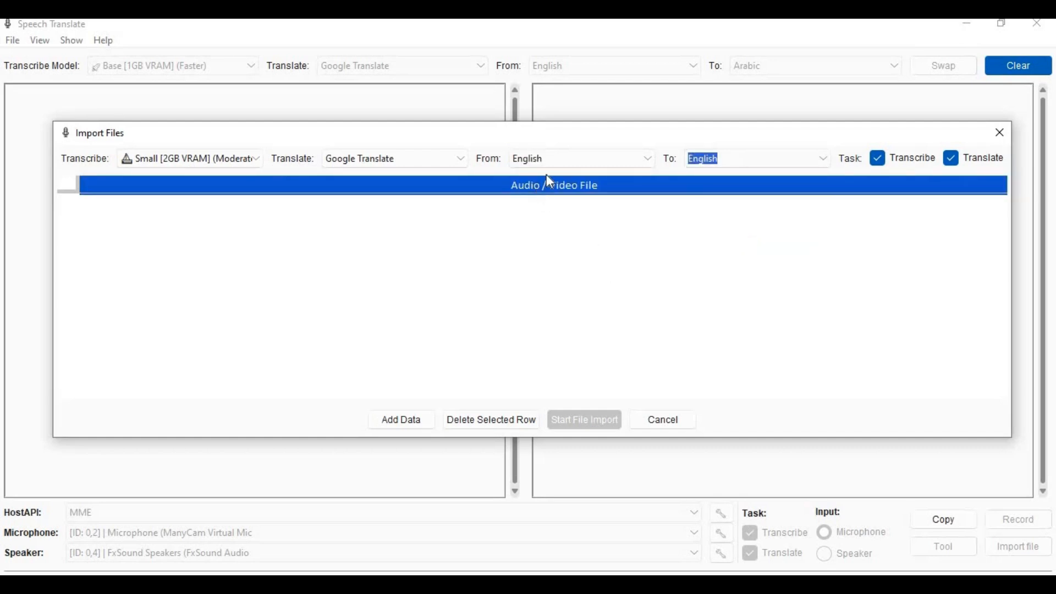
mouse_move(550, 409)
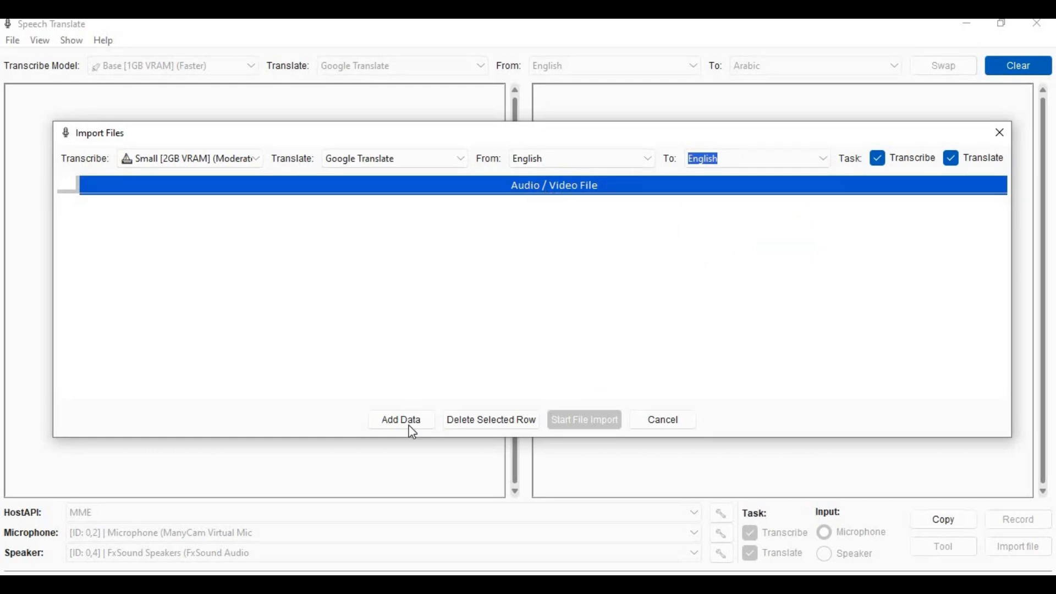
Add 1.mp4 from the Downloads > video folder to the import list
left_click(402, 420)
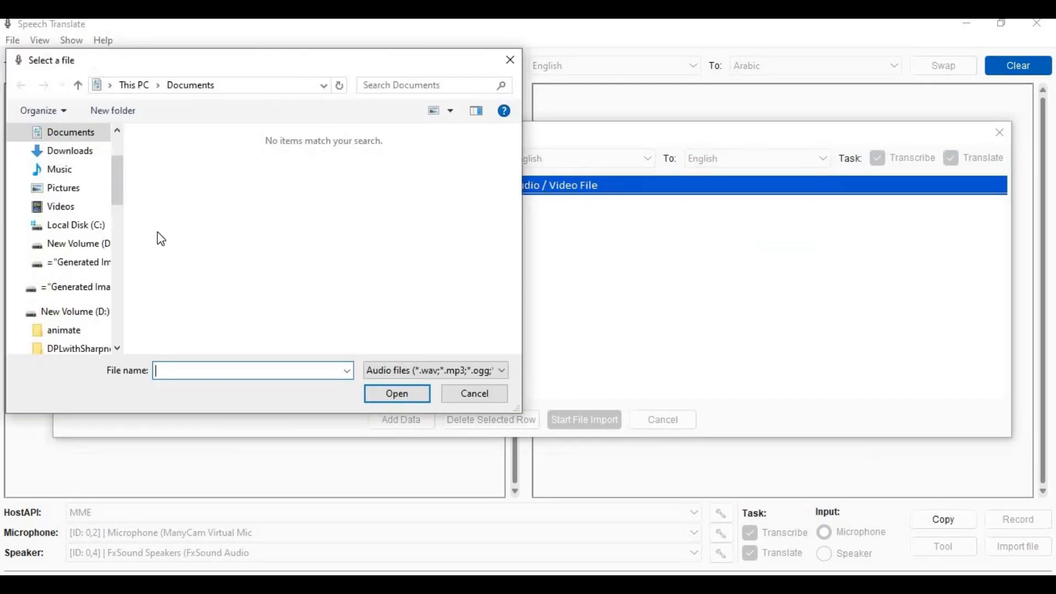
left_click(70, 150)
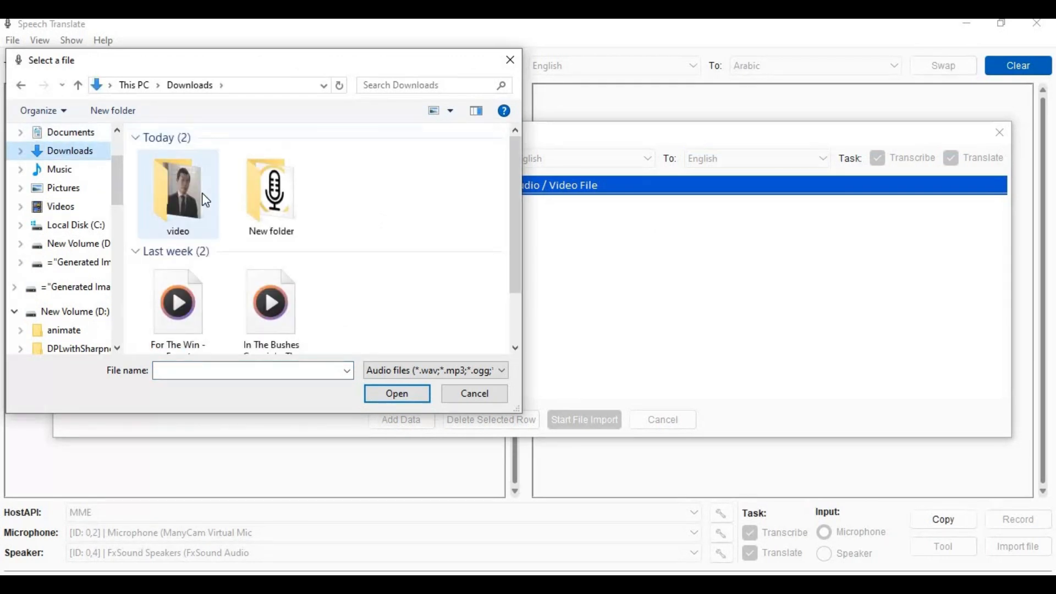
double_click(177, 189)
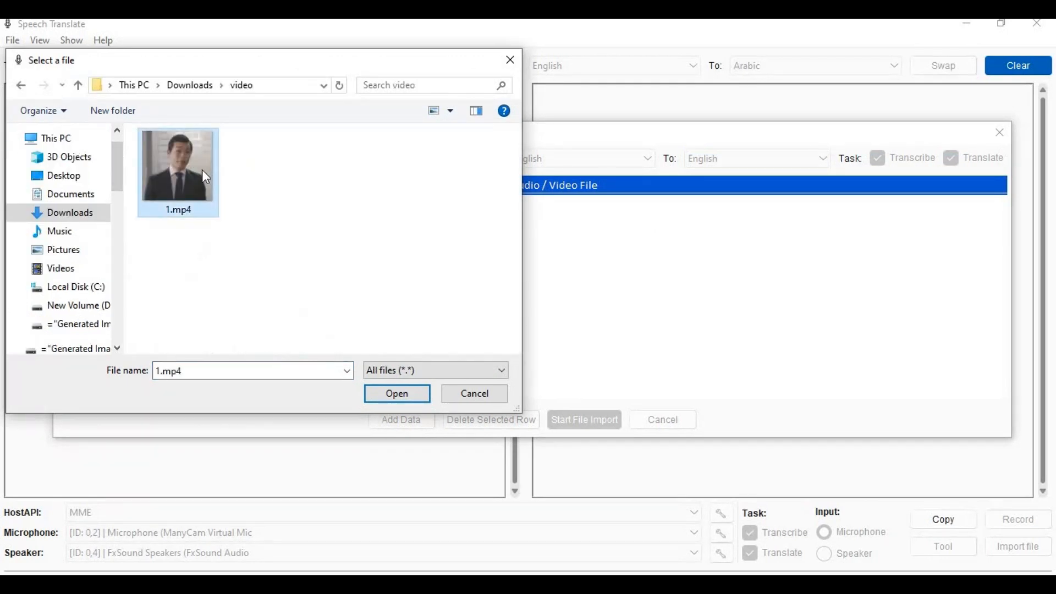
left_click(396, 393)
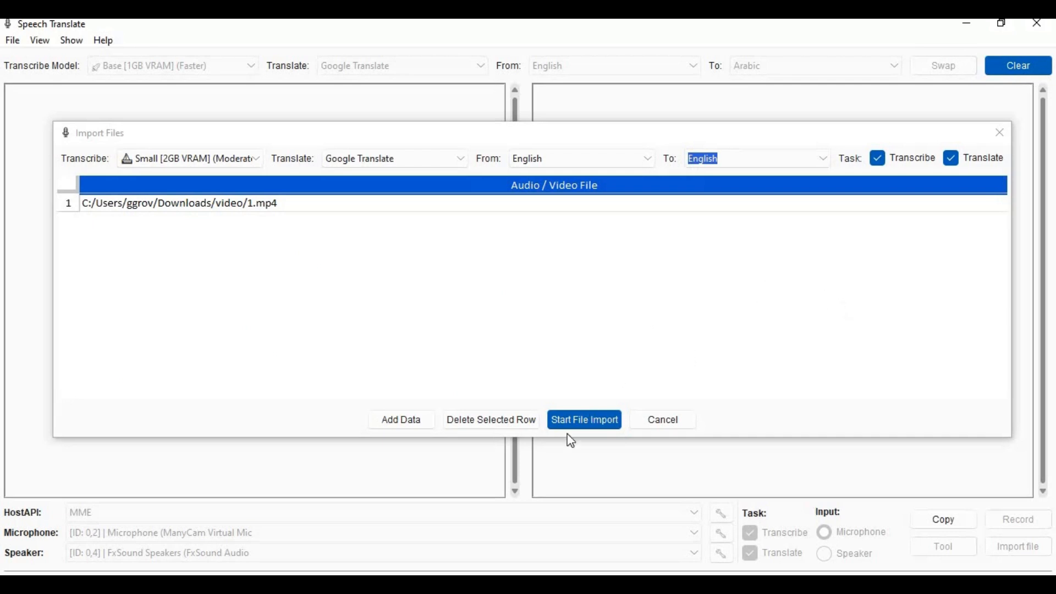
Attempt the file import, dismiss the same-language error, and keep English as source
left_click(584, 420)
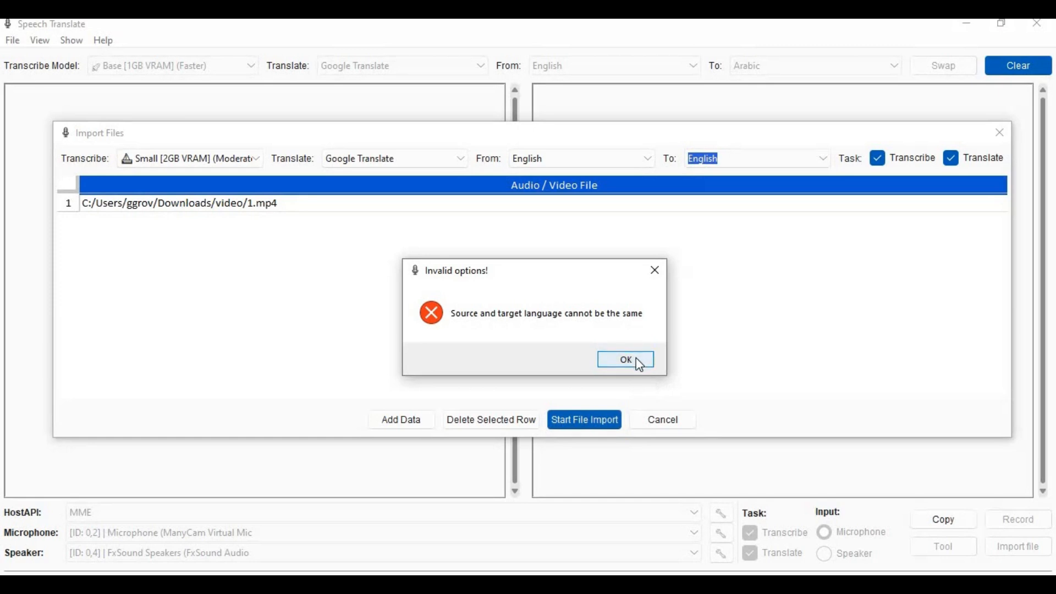
left_click(625, 359)
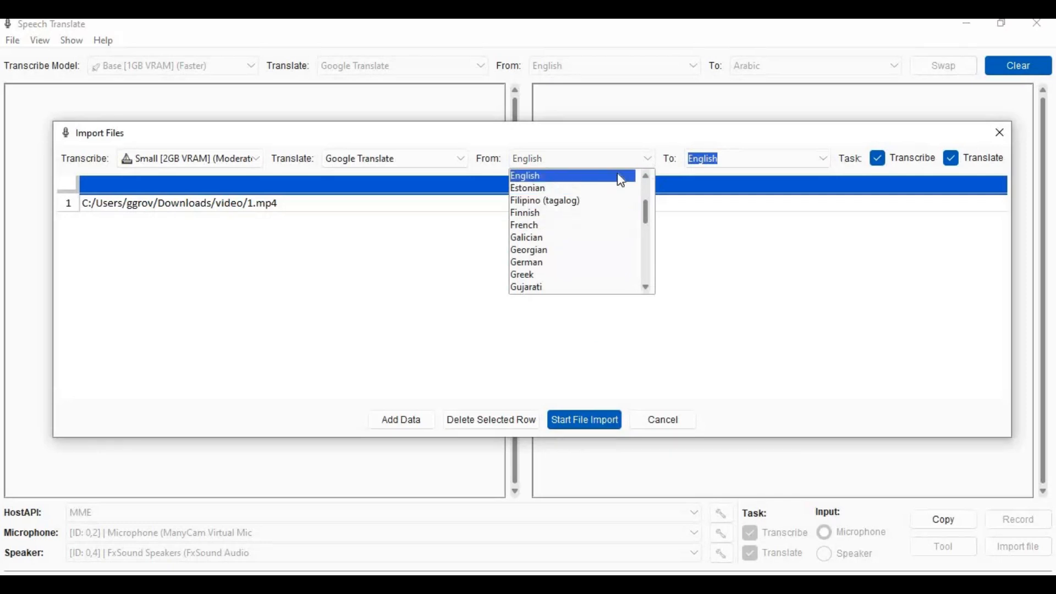
left_click(525, 175)
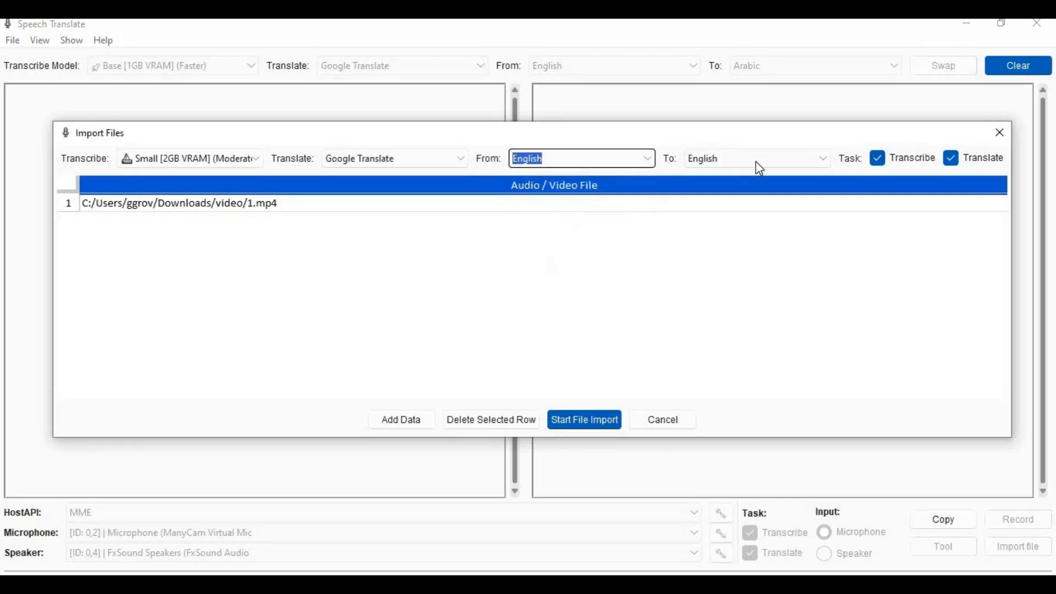
Set the translation target language to Urdu and start the file import
left_click(754, 158)
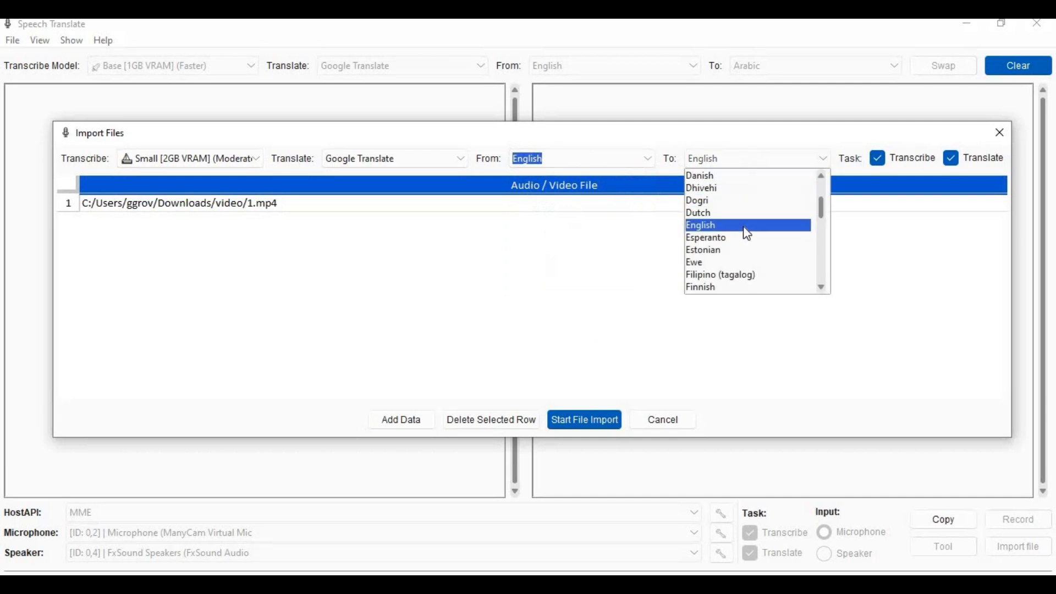
scroll("down", 3)
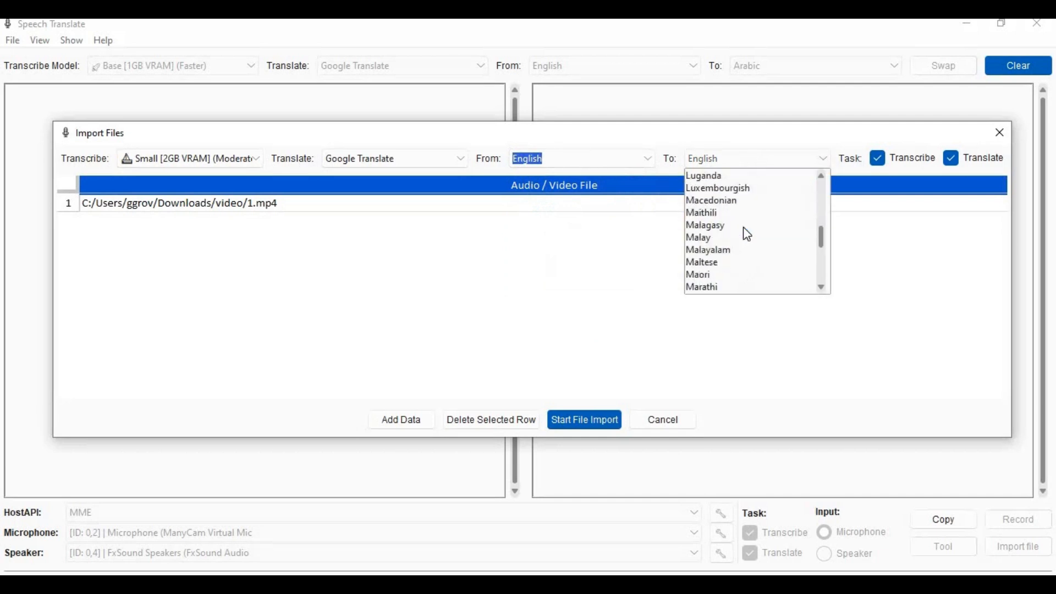
scroll("down", 3)
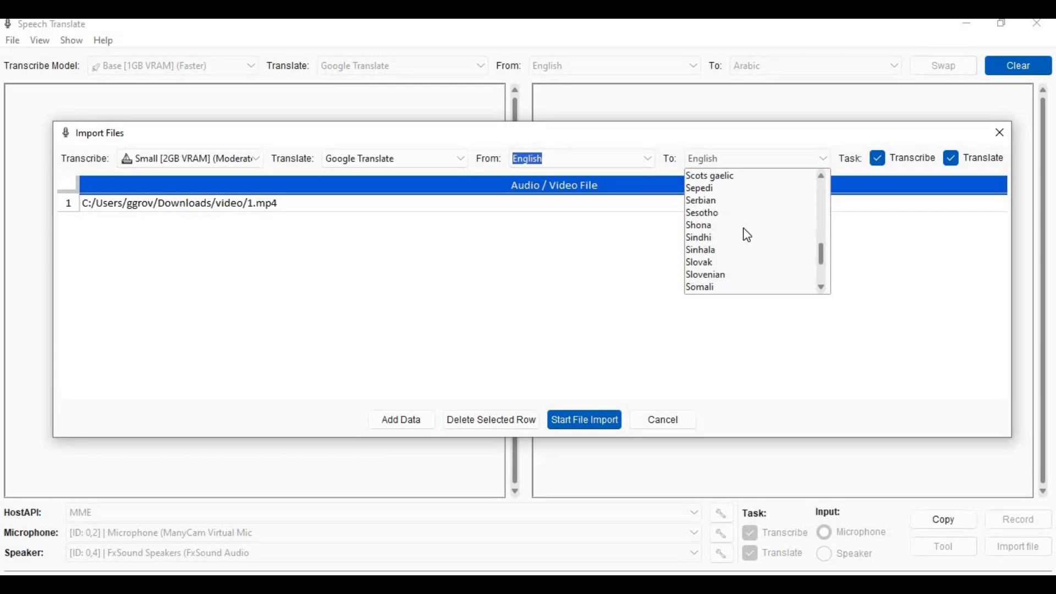
scroll("down", 3)
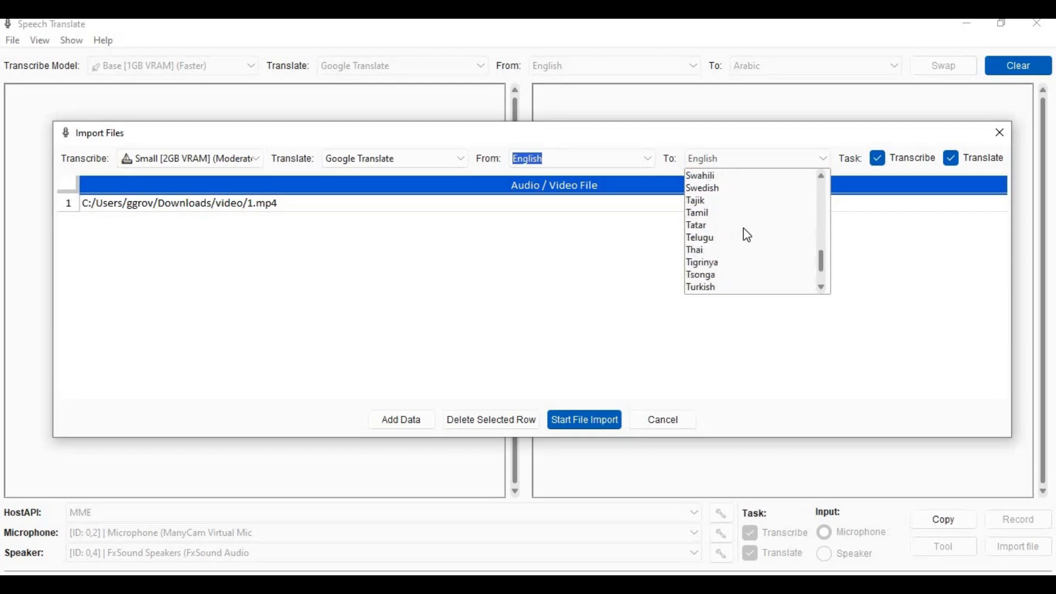
scroll("down", 3)
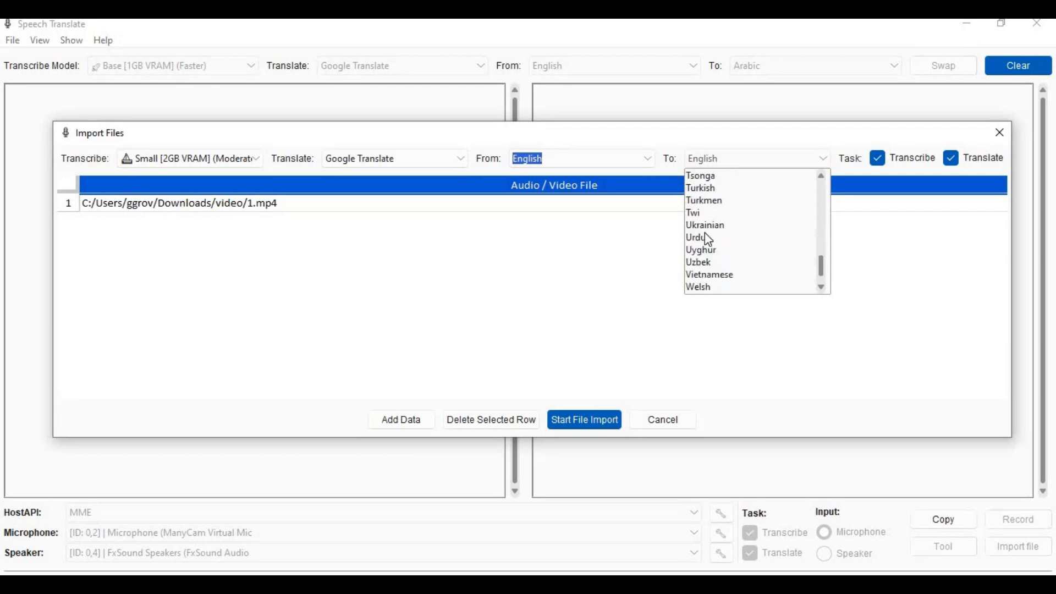
left_click(699, 237)
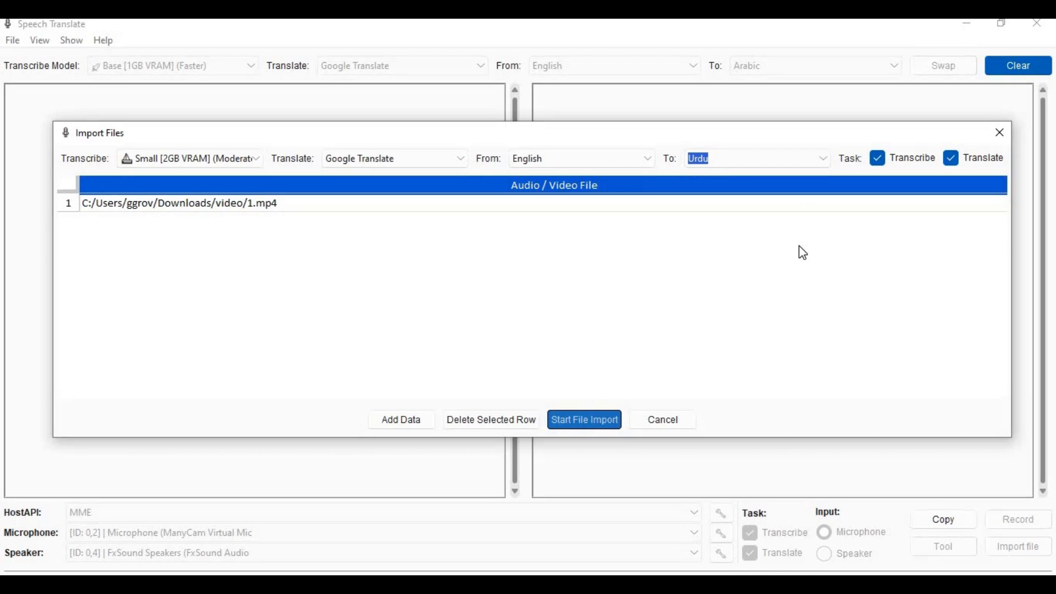
left_click(584, 419)
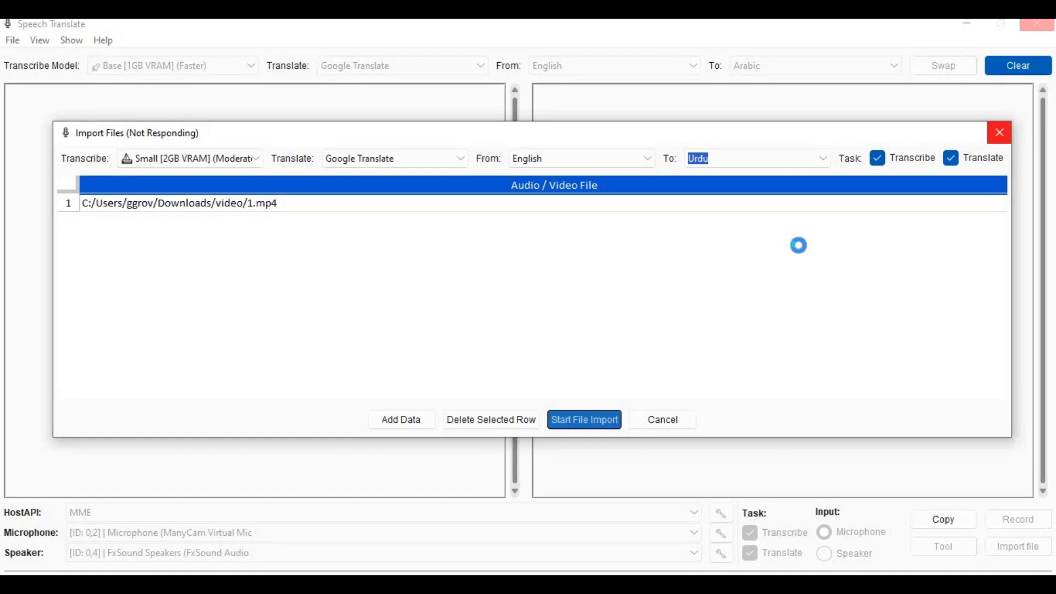
Let 1.mp4 process, then open a dated export folder and right-click transcribed english.srt
left_click(583, 419)
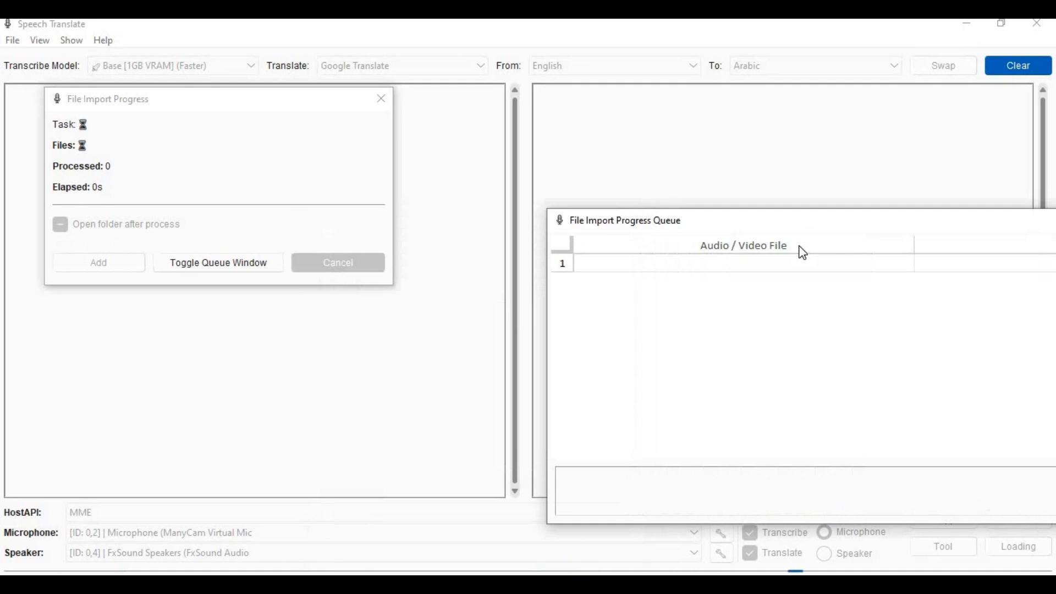
mouse_move(800, 232)
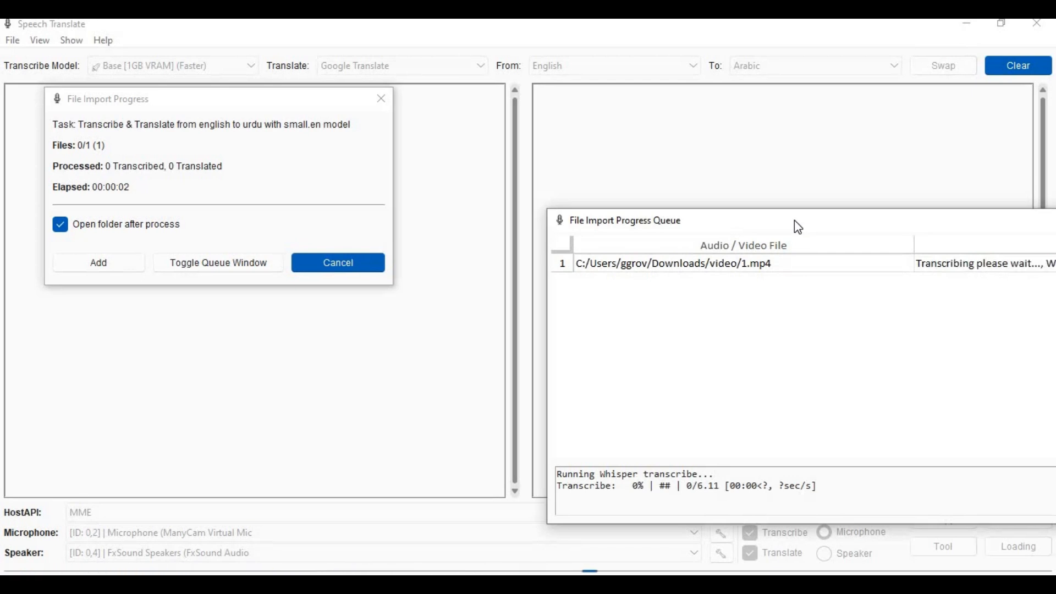
mouse_move(555, 187)
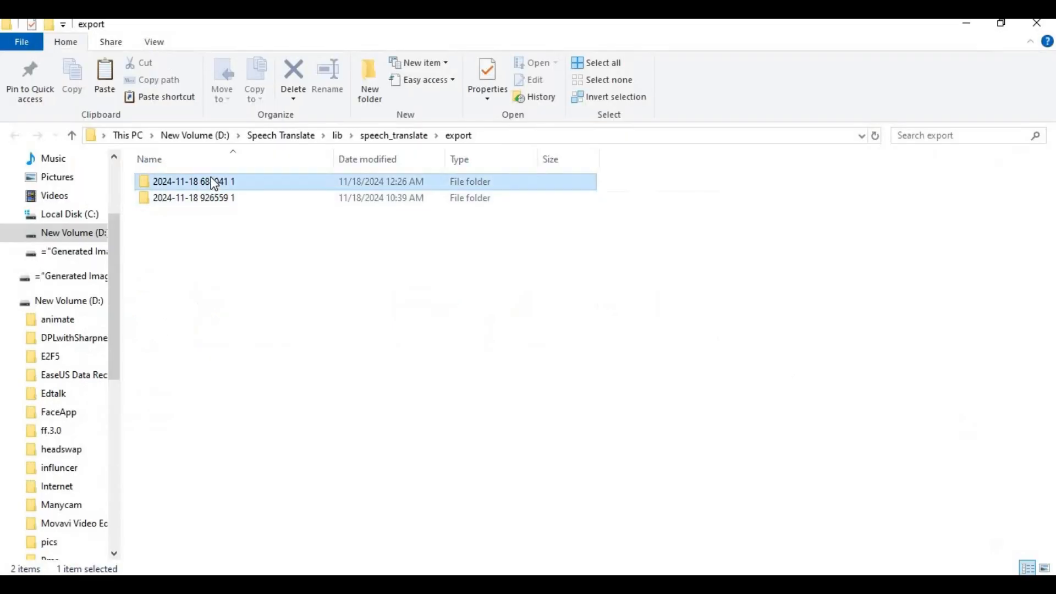
double_click(194, 181)
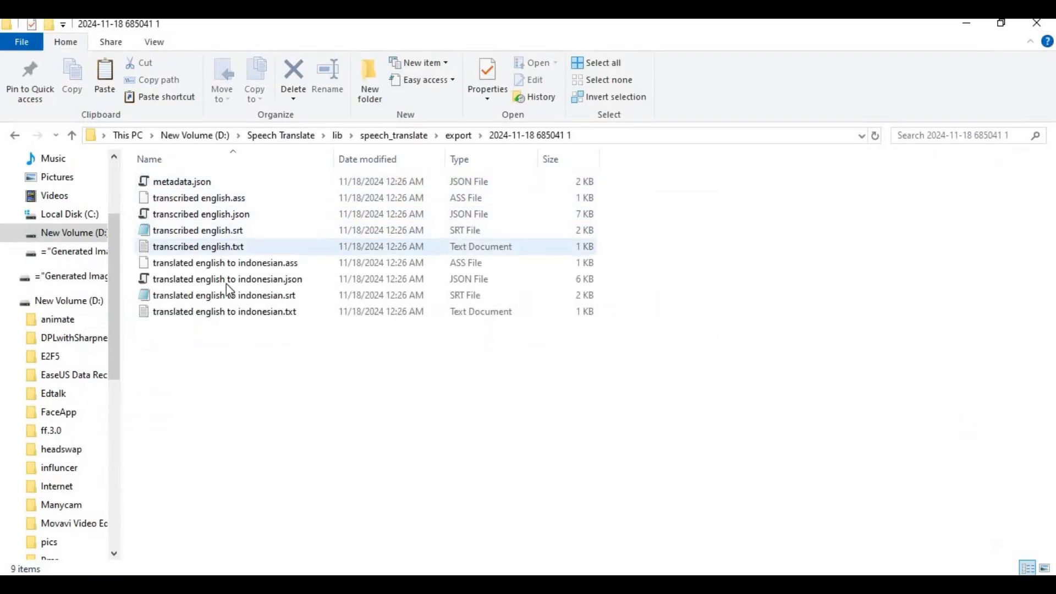
left_click(198, 230)
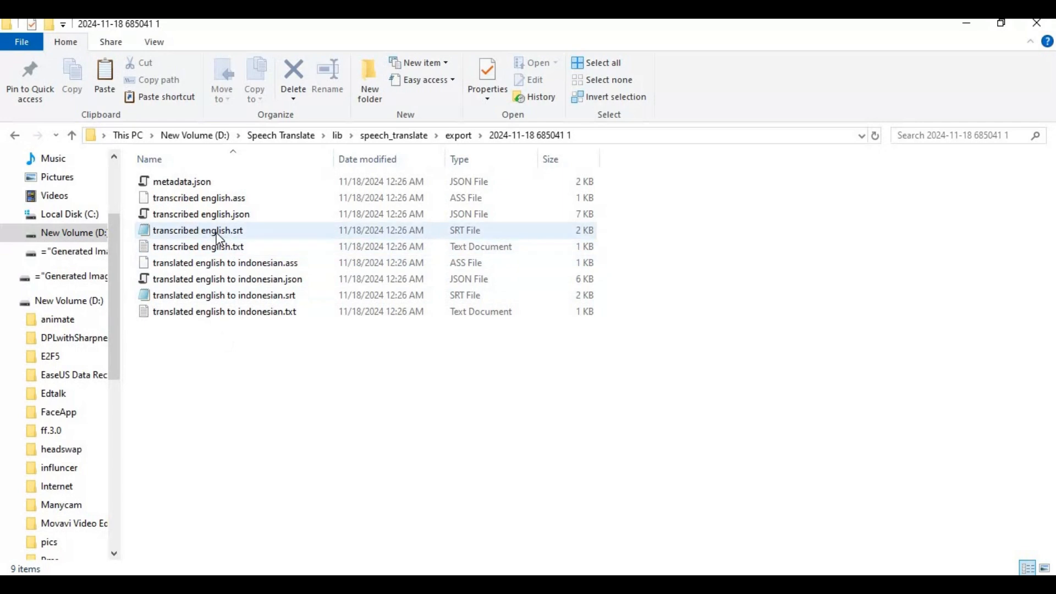
right_click(198, 230)
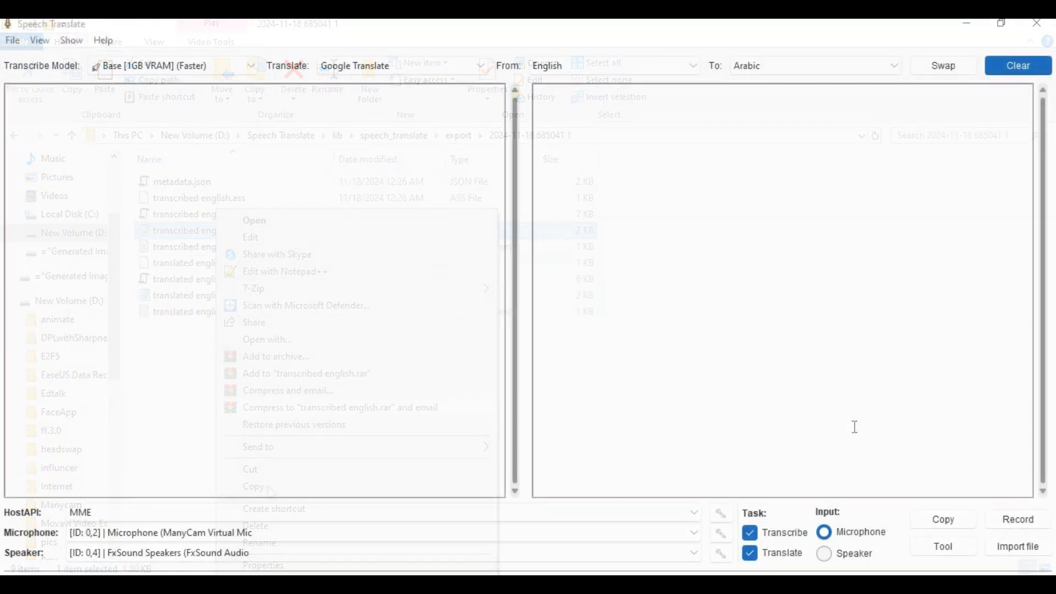
Switch audio input to Speaker and back to Microphone, then open the Show menu
left_click(943, 546)
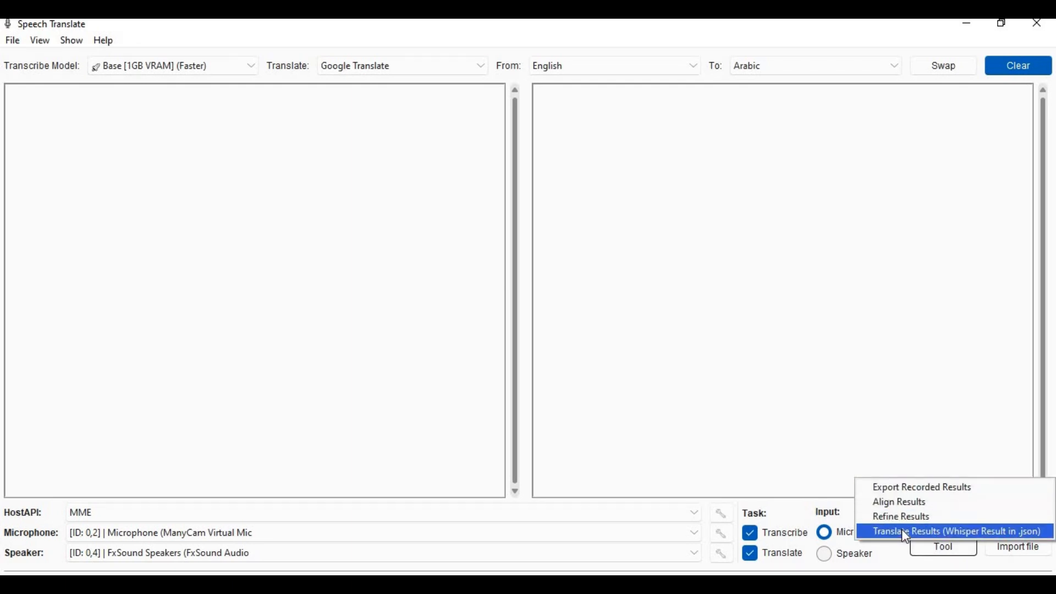
mouse_move(963, 566)
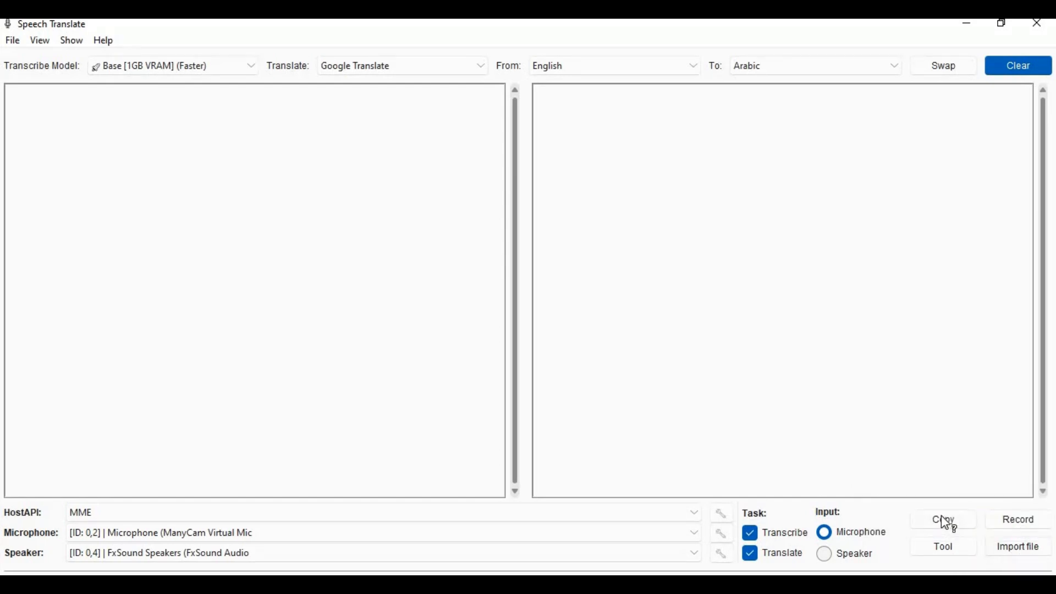
left_click(825, 553)
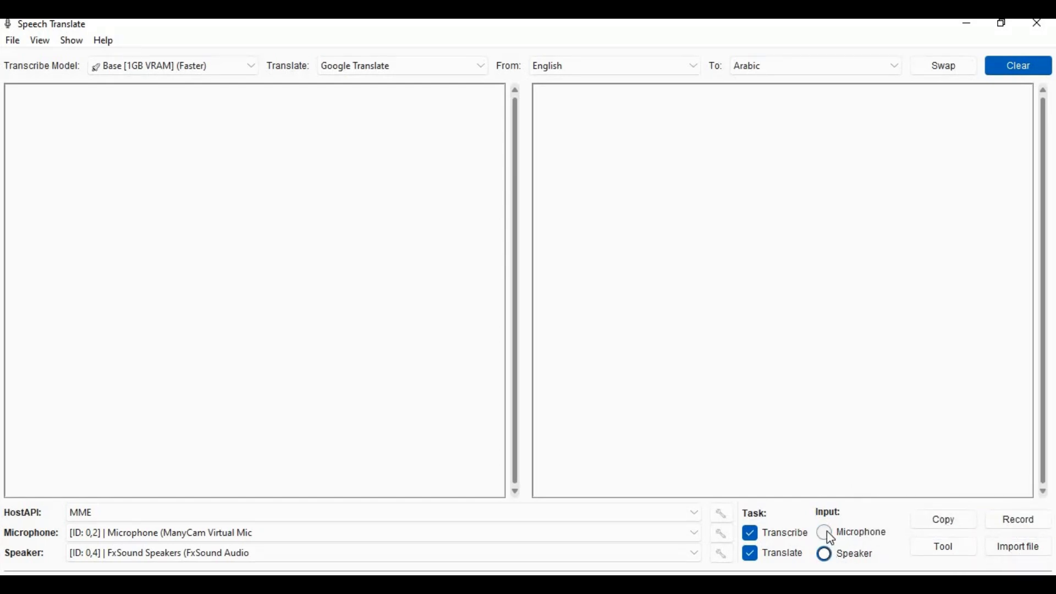
left_click(825, 532)
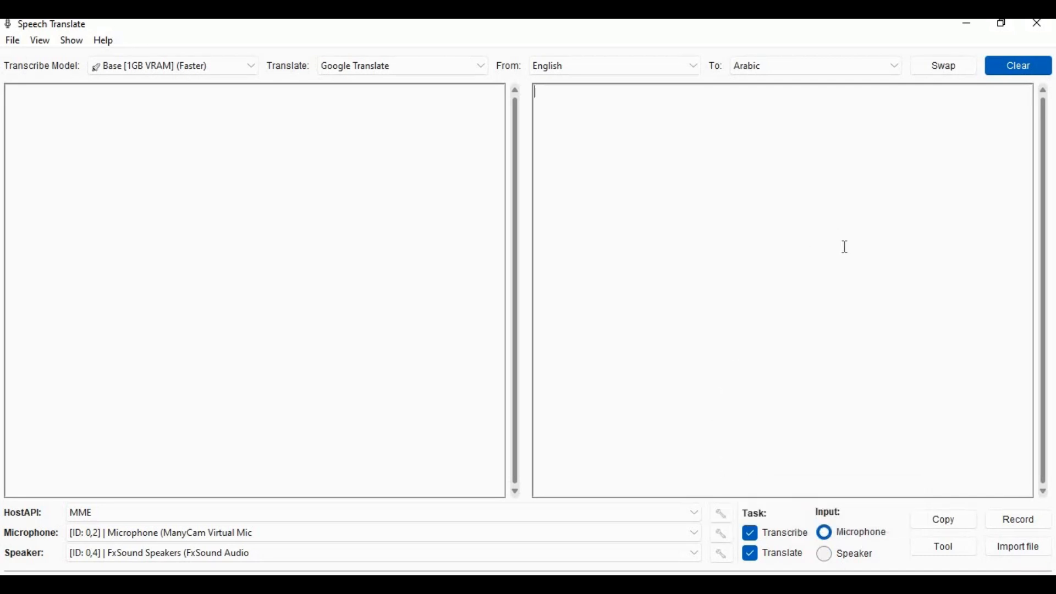
mouse_move(837, 244)
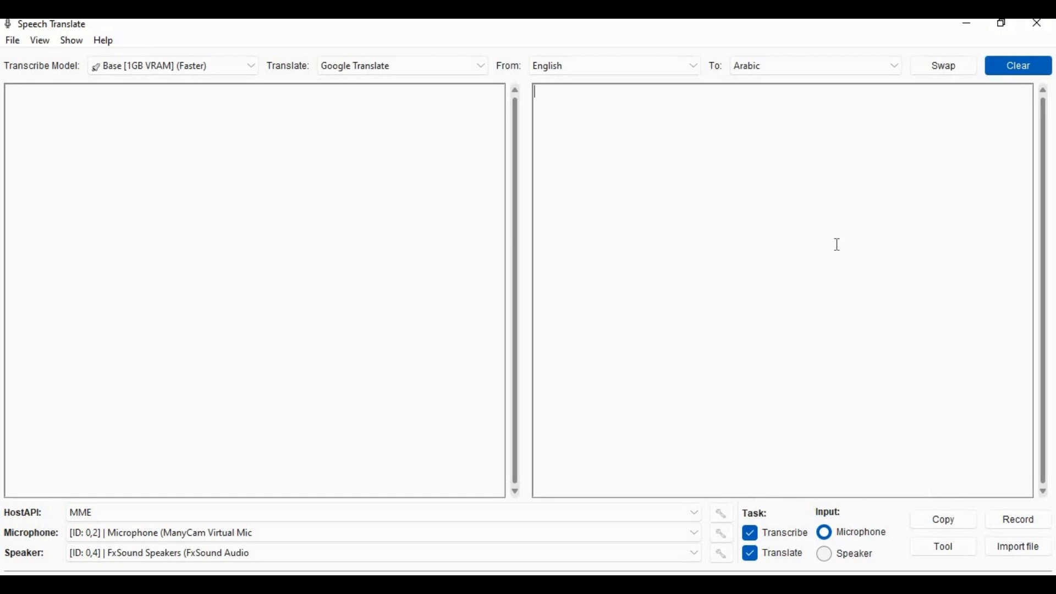
mouse_move(39, 39)
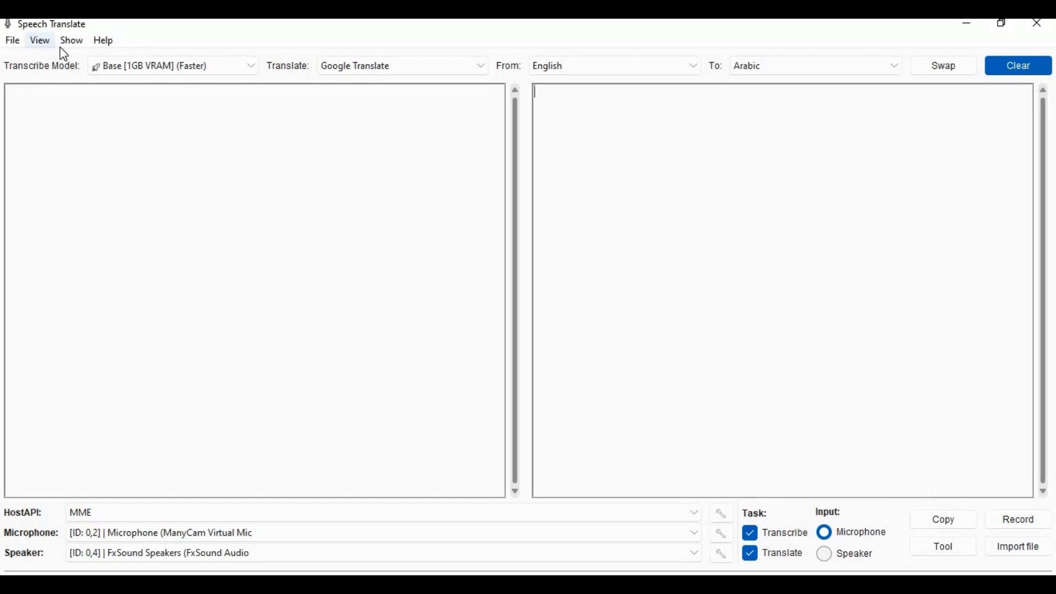
left_click(71, 40)
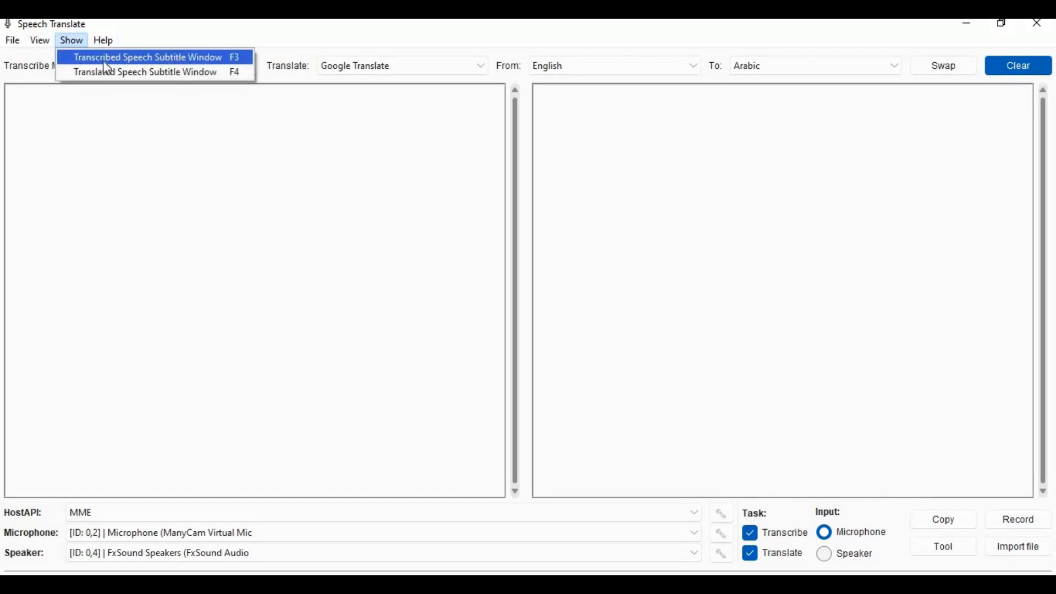